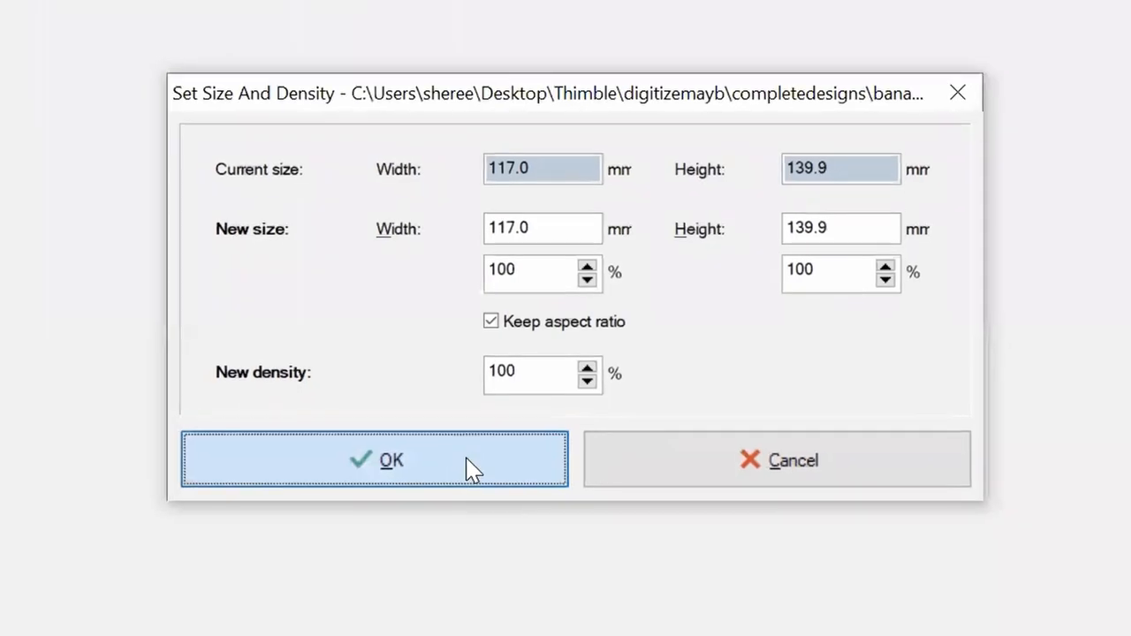
- Open the banana design at its original 117 x 140 mm size, converted to PES
click(374, 459)
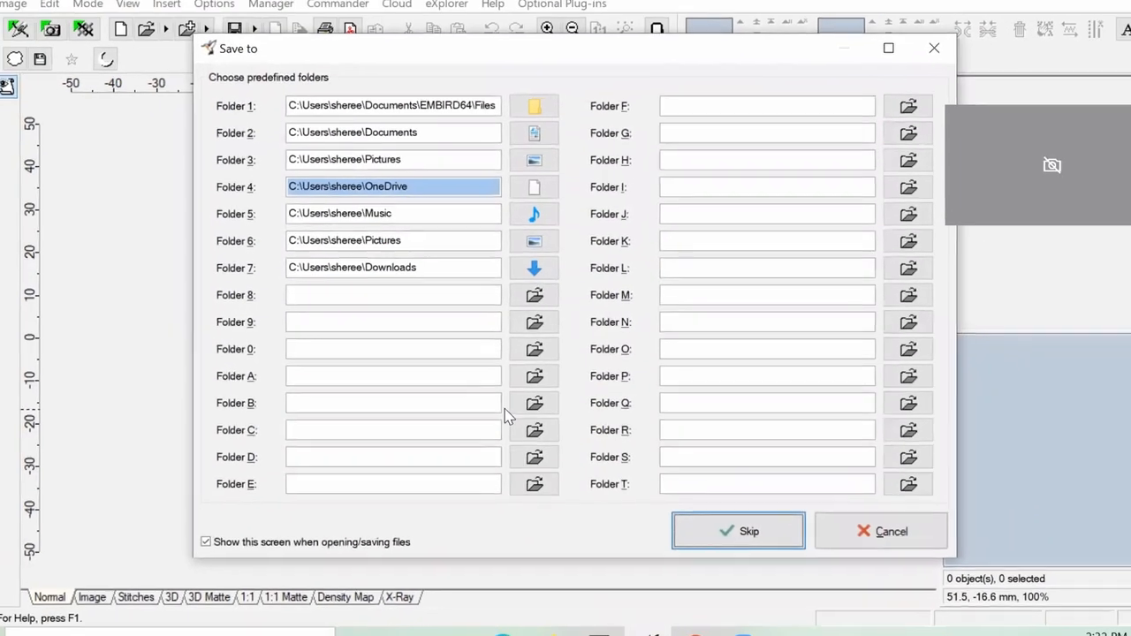
click(738, 530)
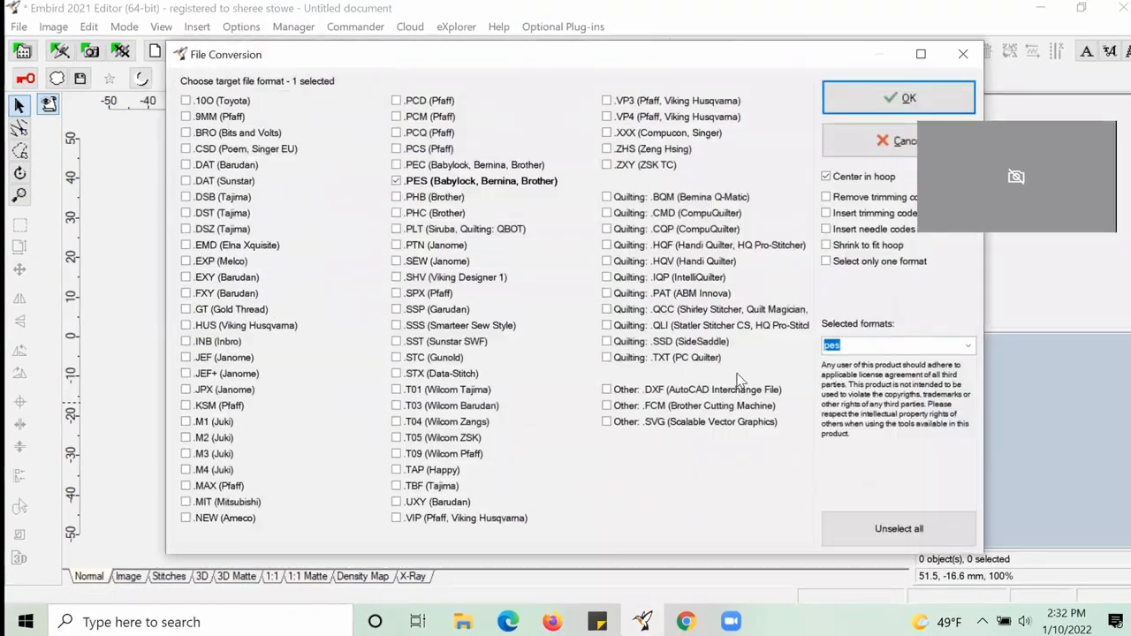
click(898, 97)
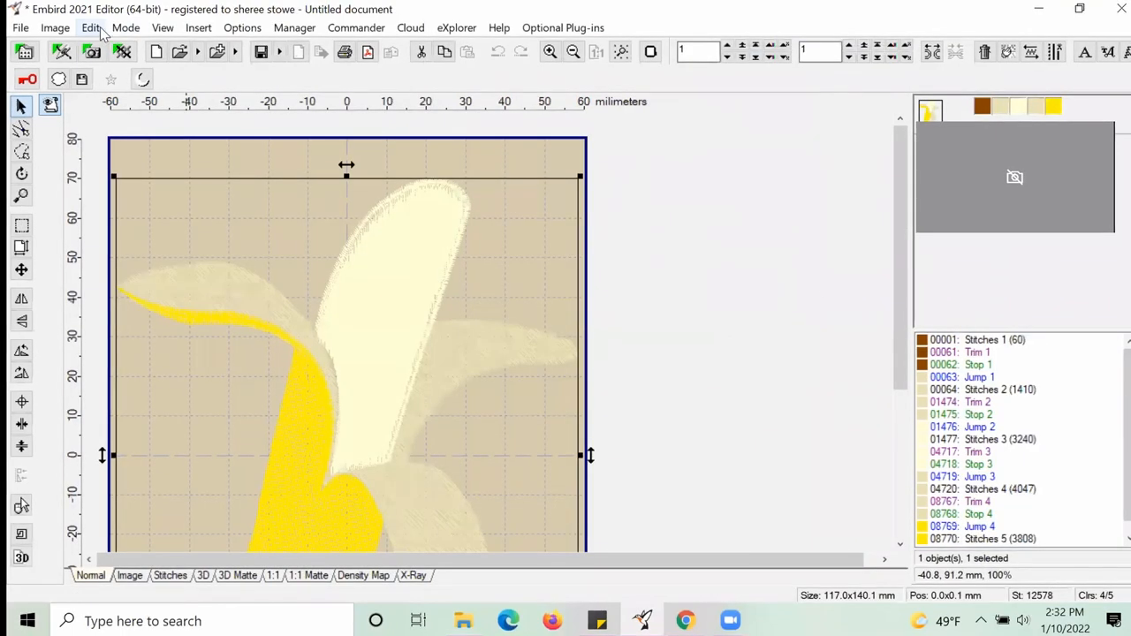
- Draw a cutting line to split the pale banana flesh stitches into their own object
click(91, 28)
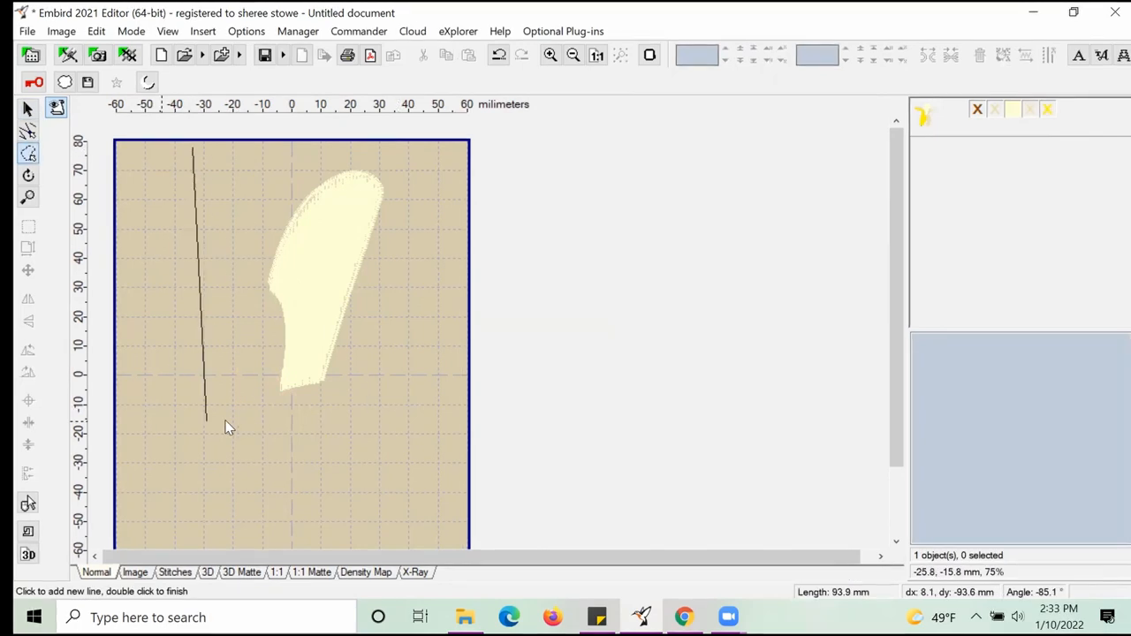
click(388, 162)
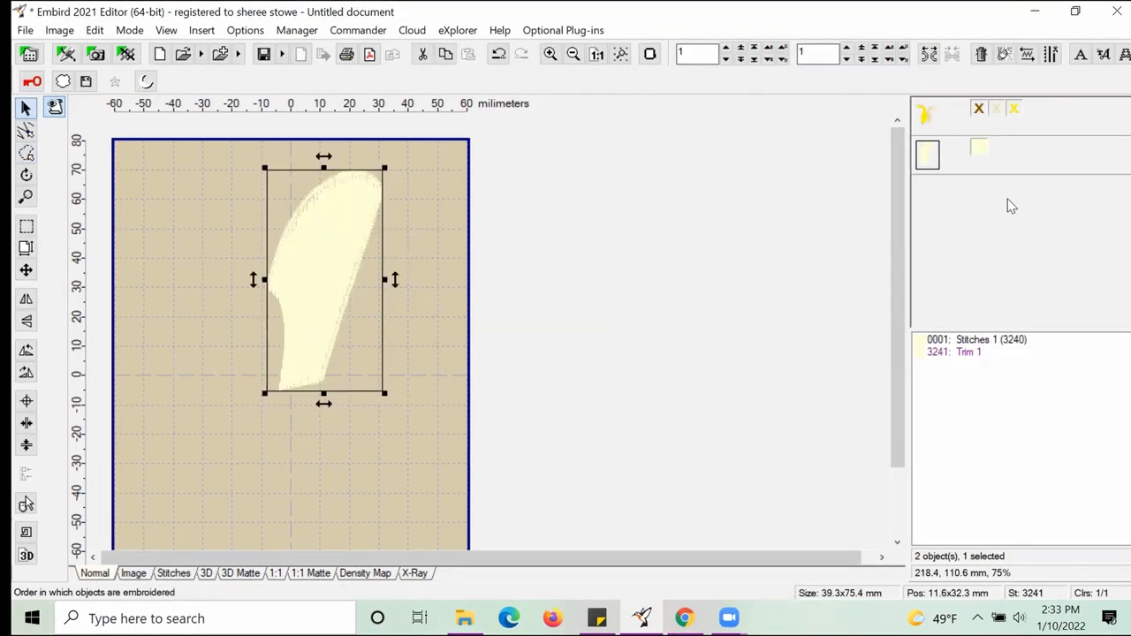
mouse_move(972, 194)
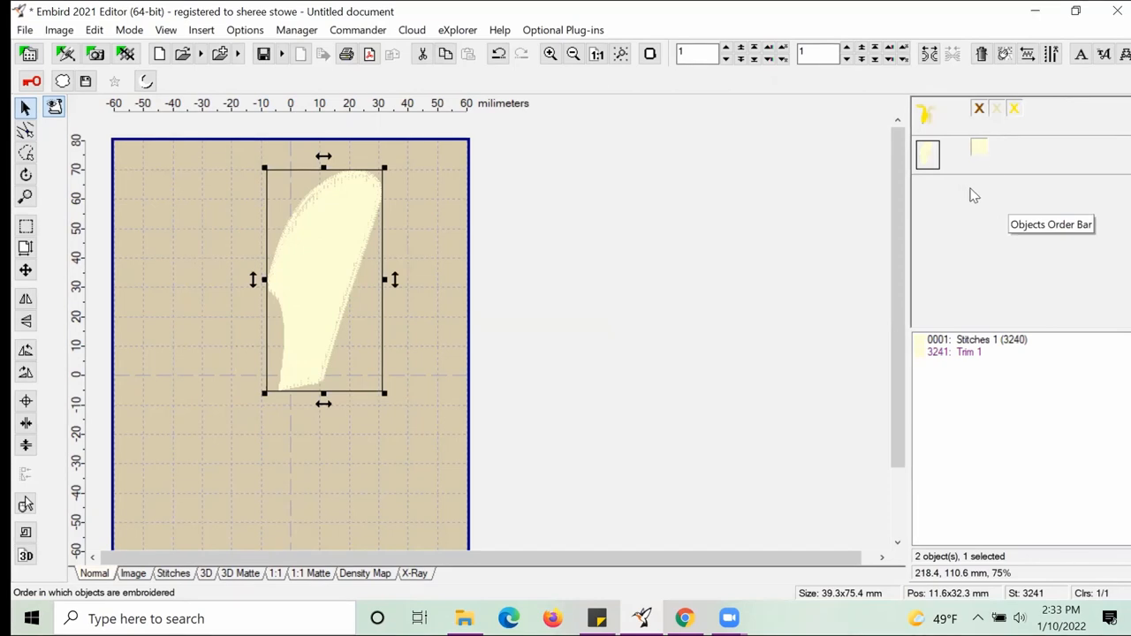
click(979, 108)
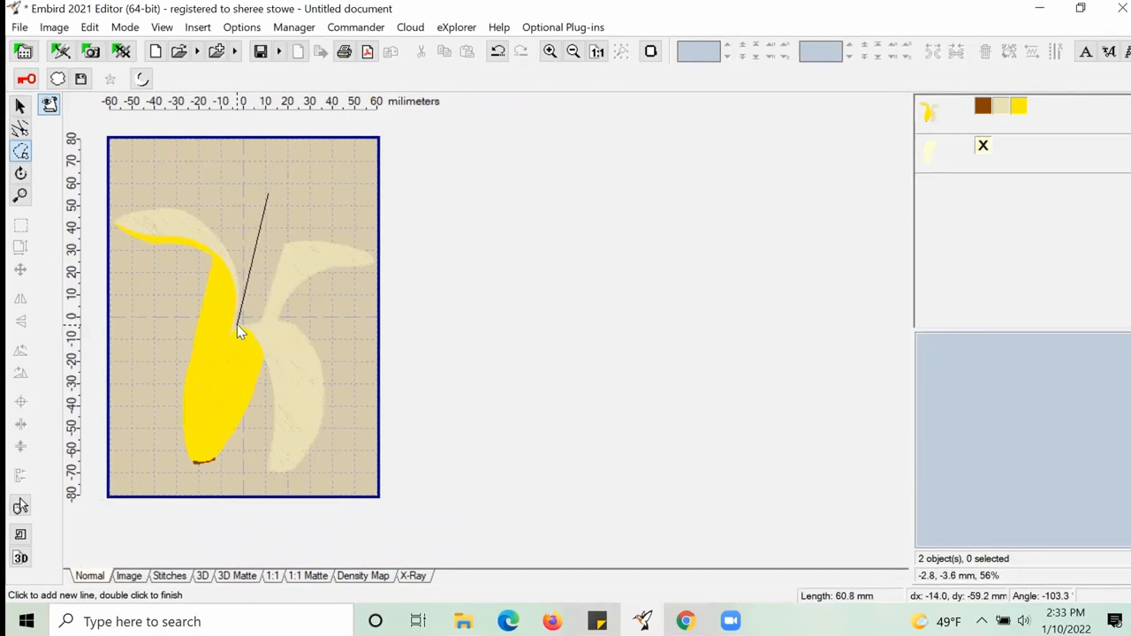
- Cut across the peel with a polyline split, leaving four separate objects
click(283, 329)
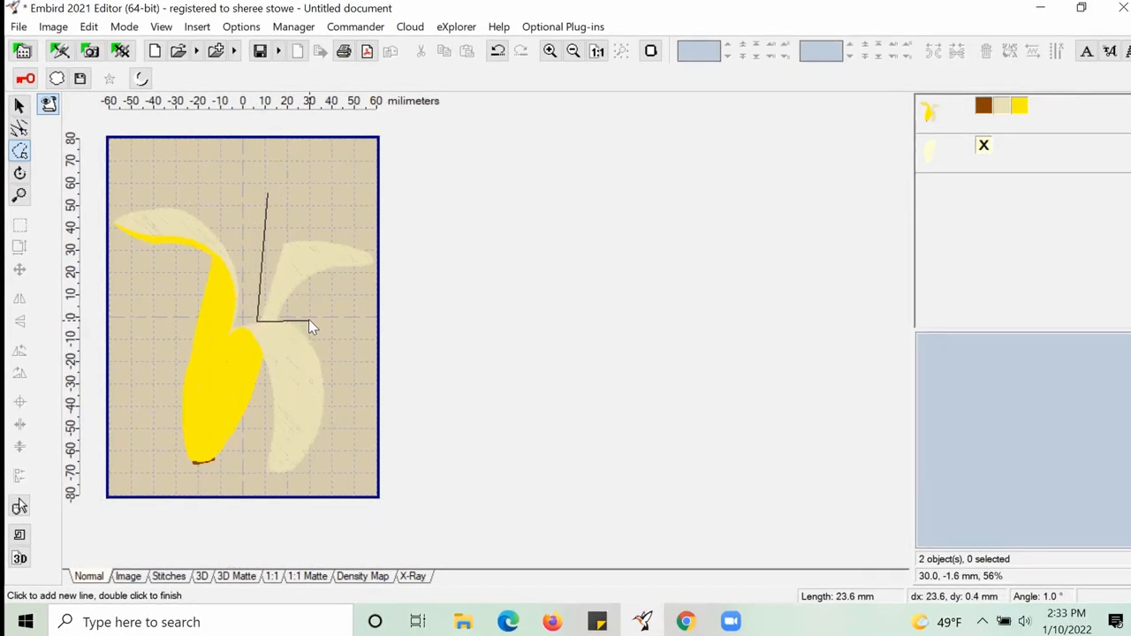
click(380, 234)
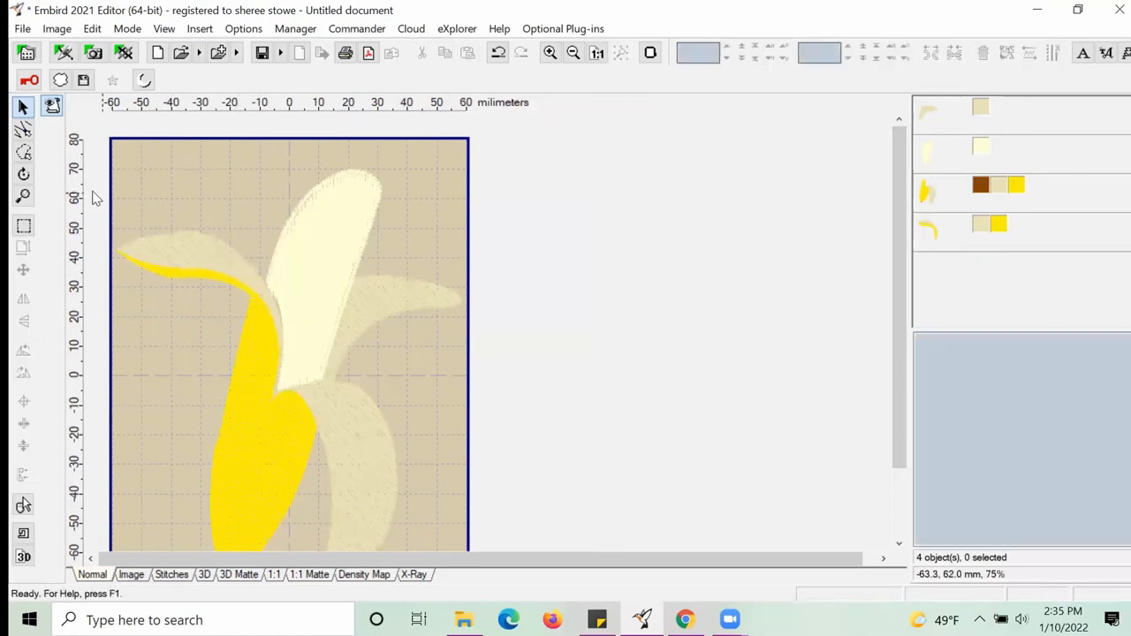
- Select the top banana piece's stitch points for editing and zoom into its lower edge
click(24, 133)
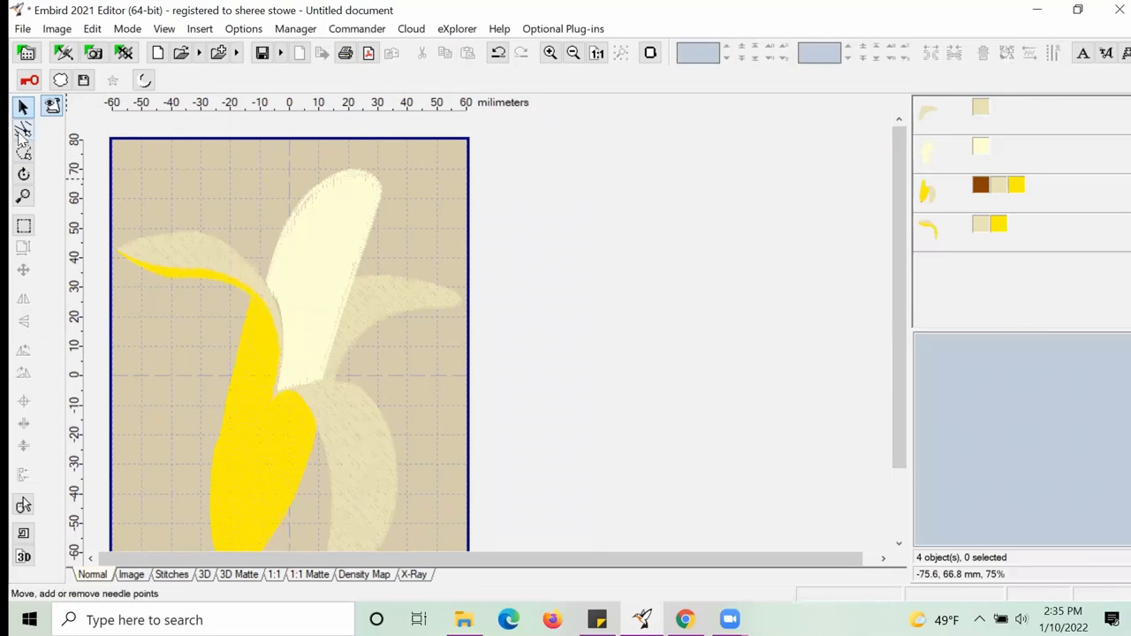
mouse_move(23, 137)
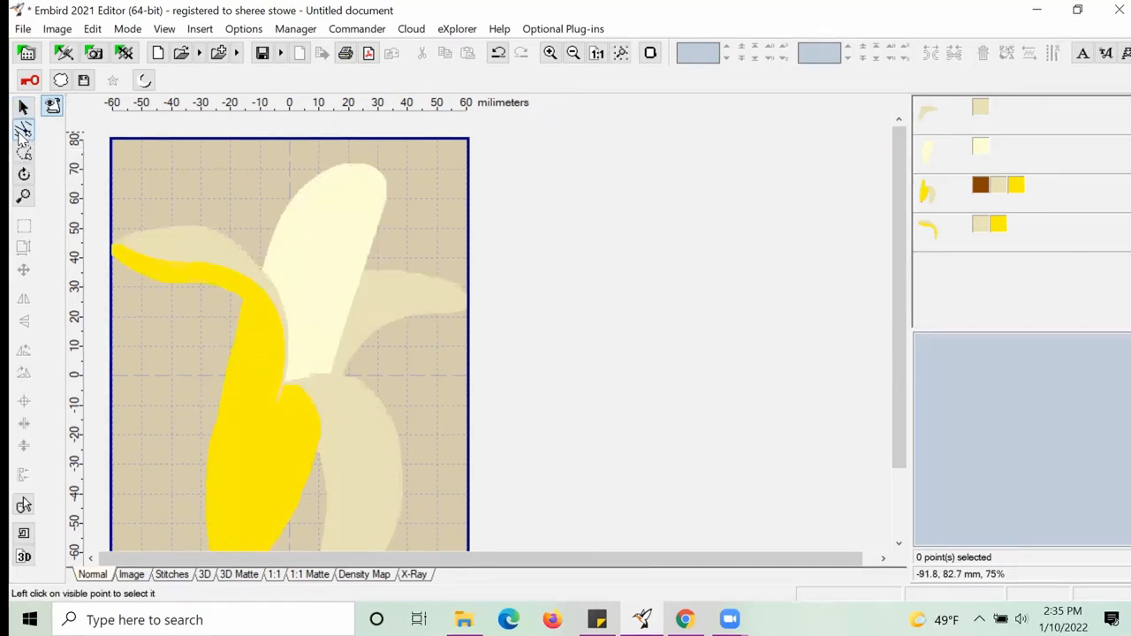
click(23, 106)
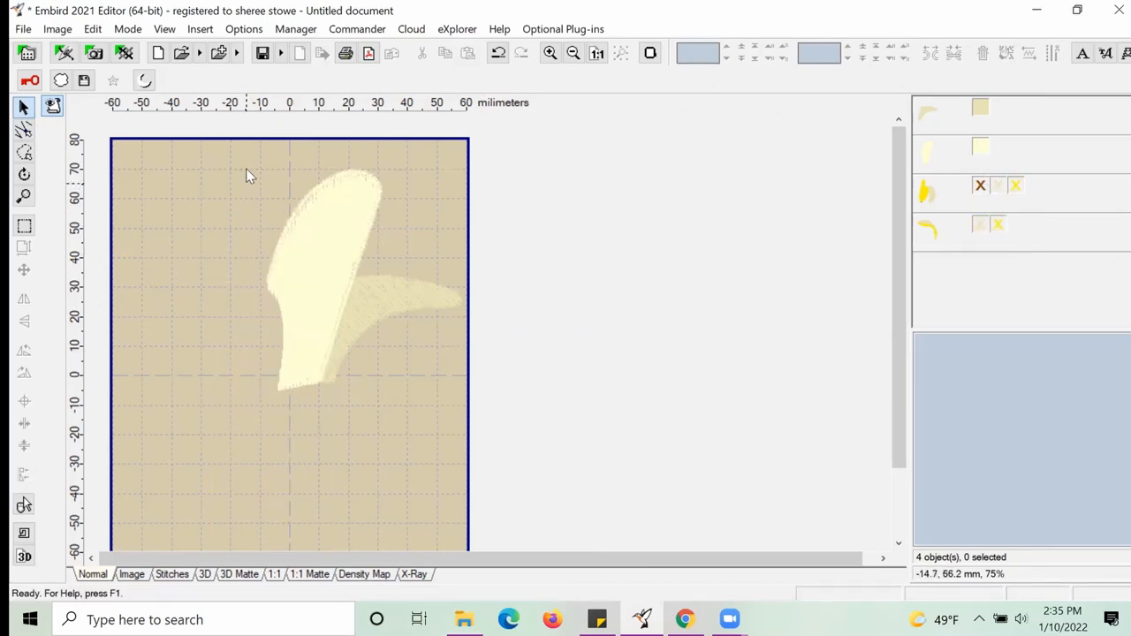
click(24, 130)
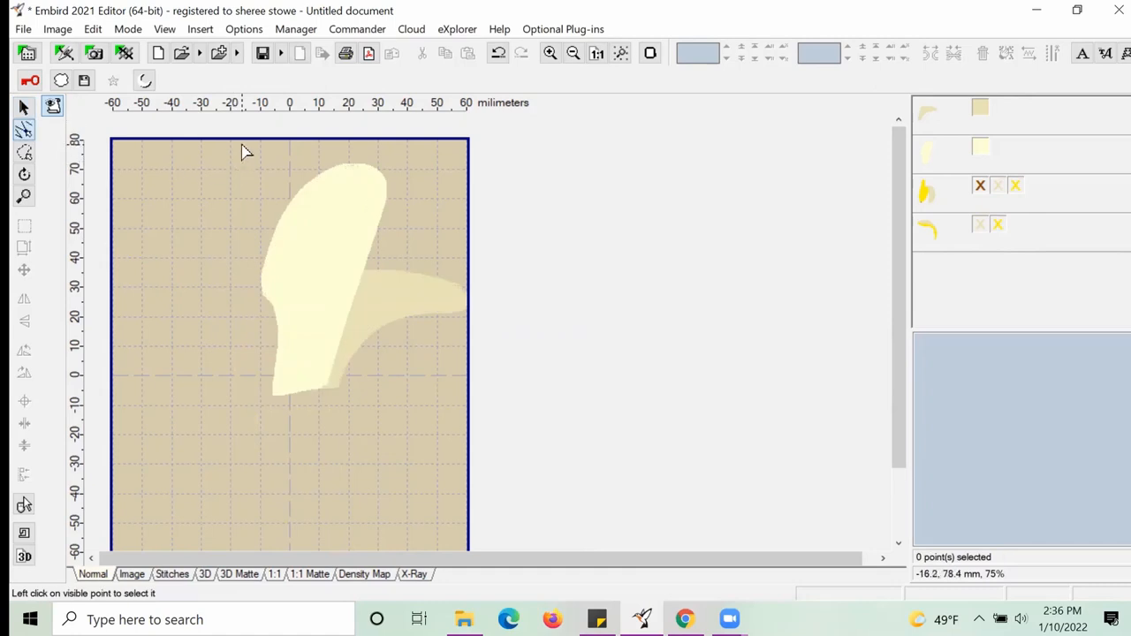
drag(246, 150, 402, 407)
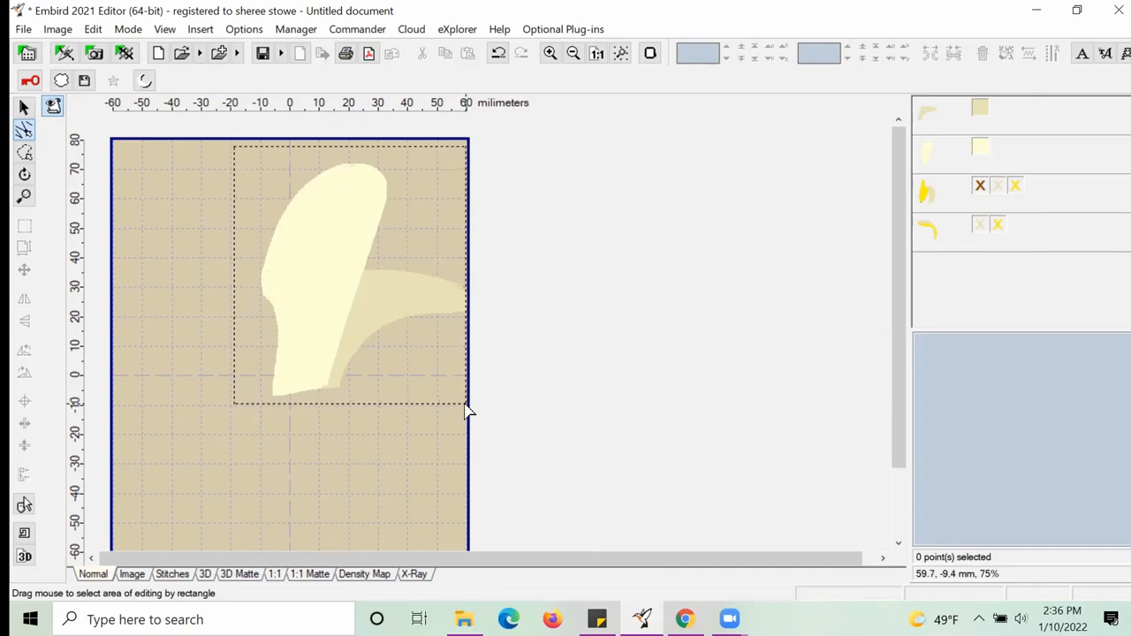
click(549, 53)
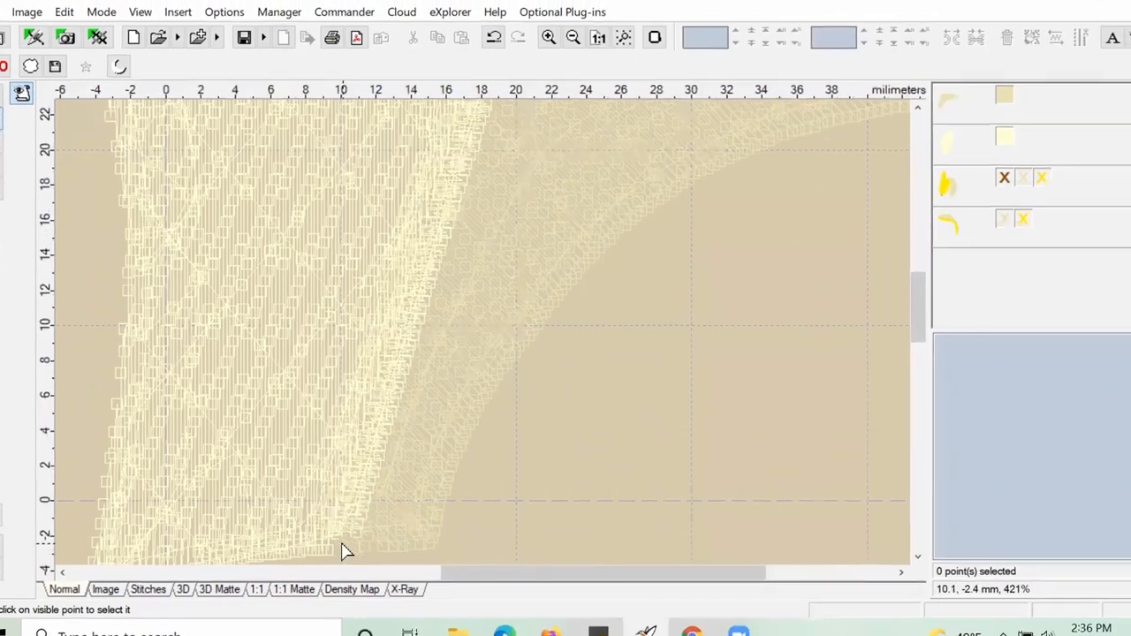
- Insert horizontal aligning stitches at the ending of the top flesh piece
right_click(344, 521)
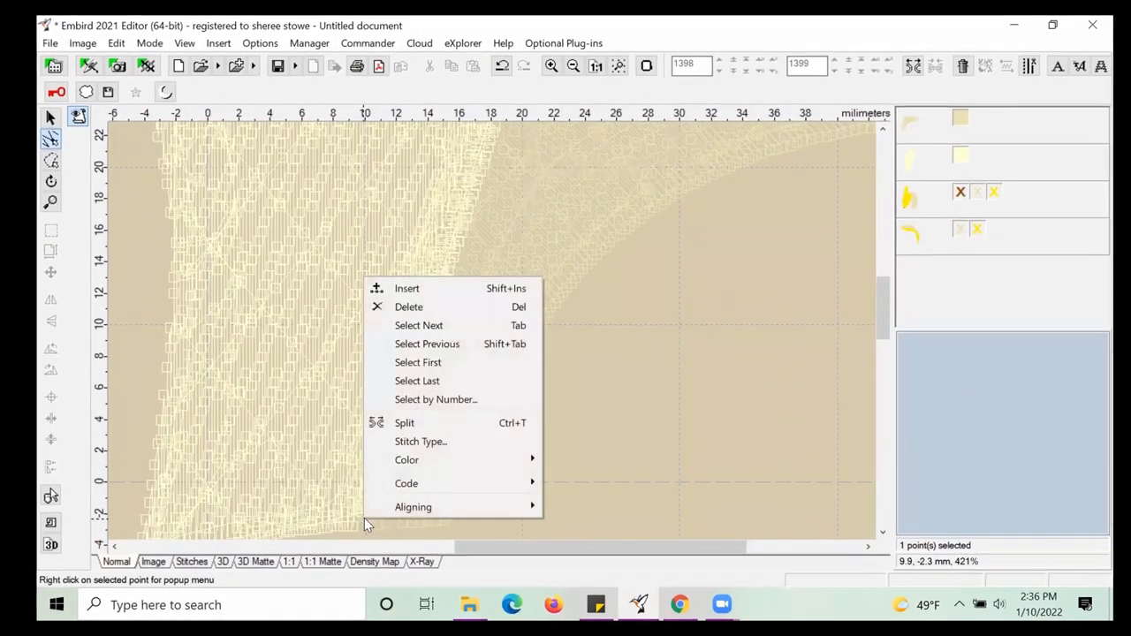
mouse_move(413, 508)
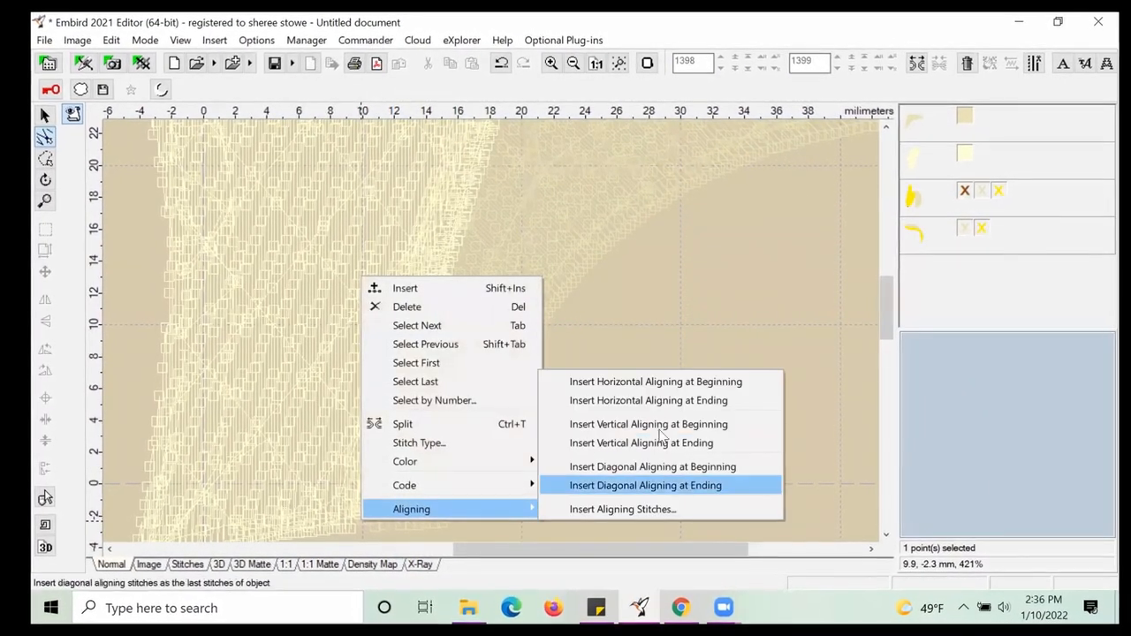
mouse_move(651, 404)
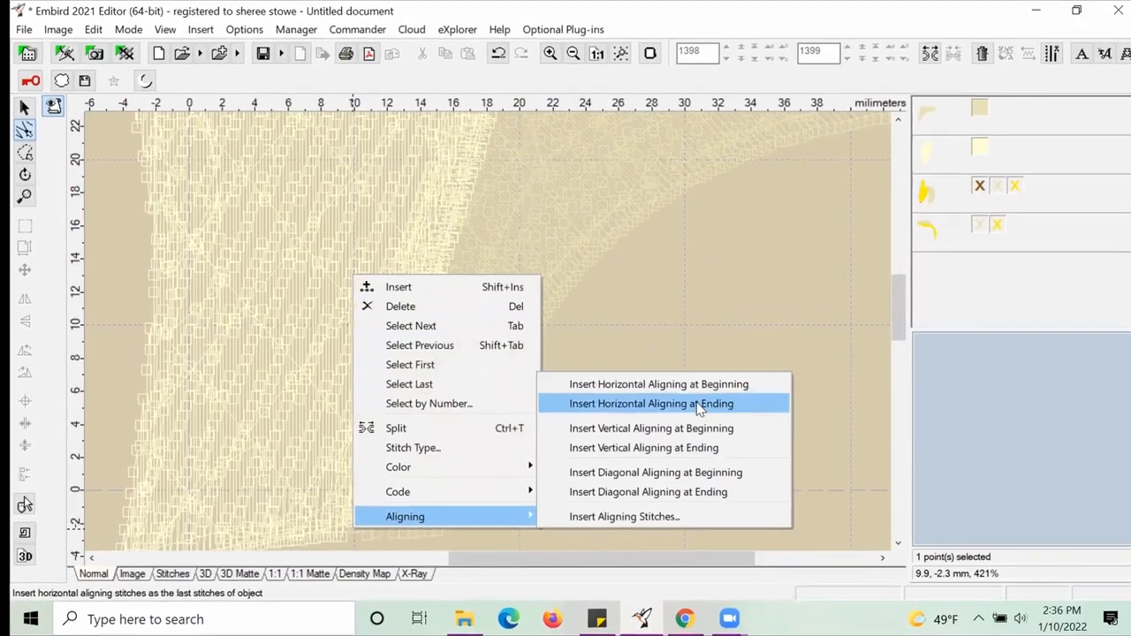
click(651, 404)
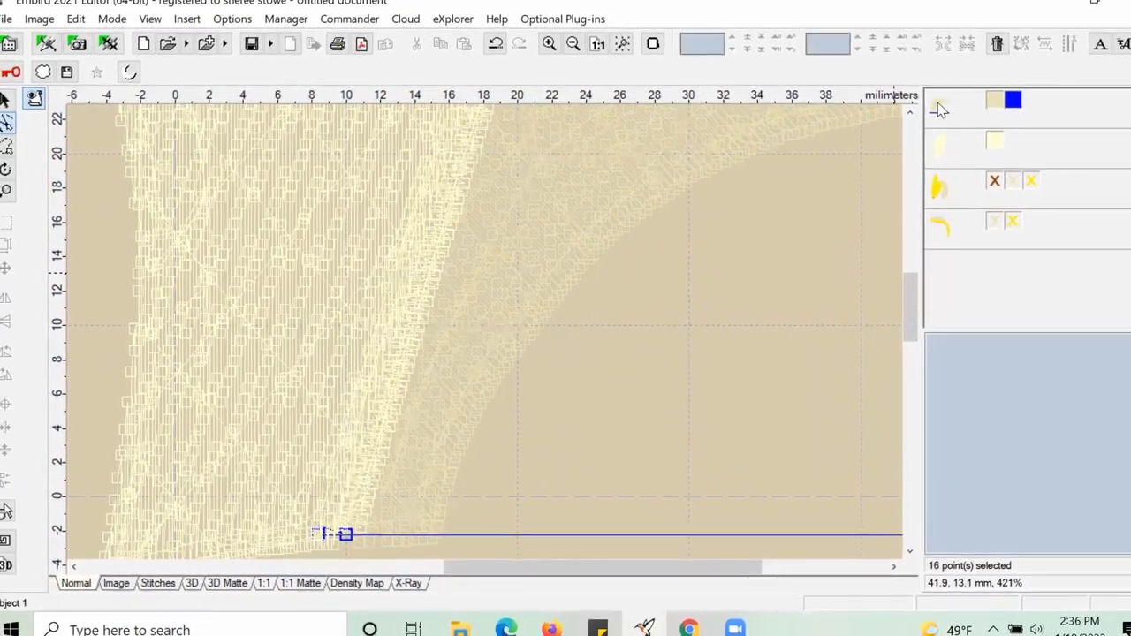
click(460, 471)
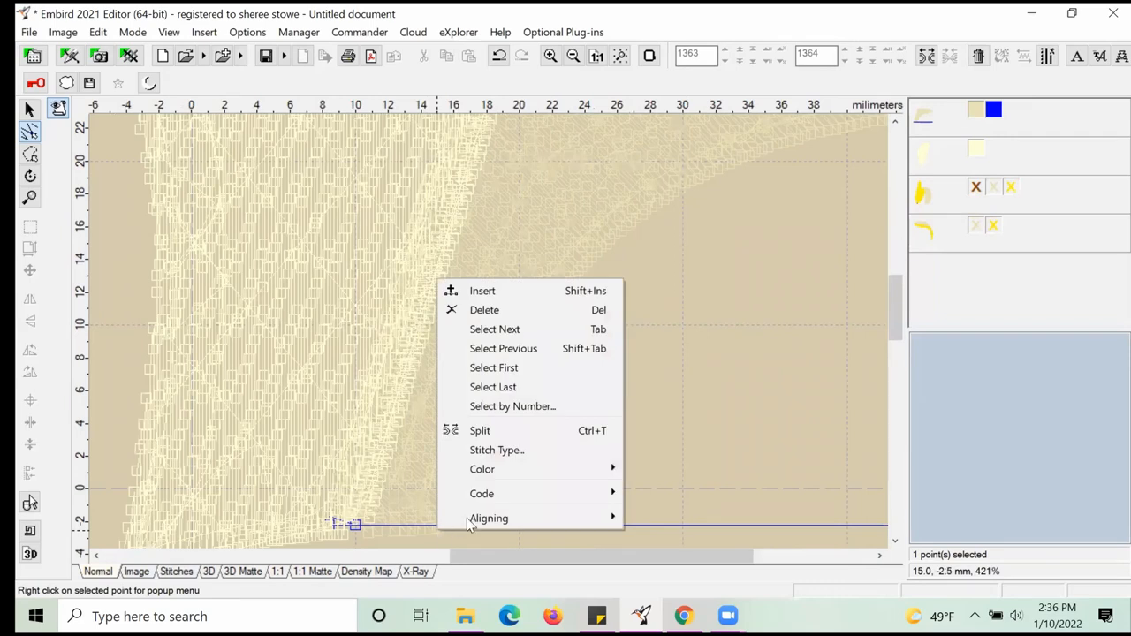
mouse_move(489, 518)
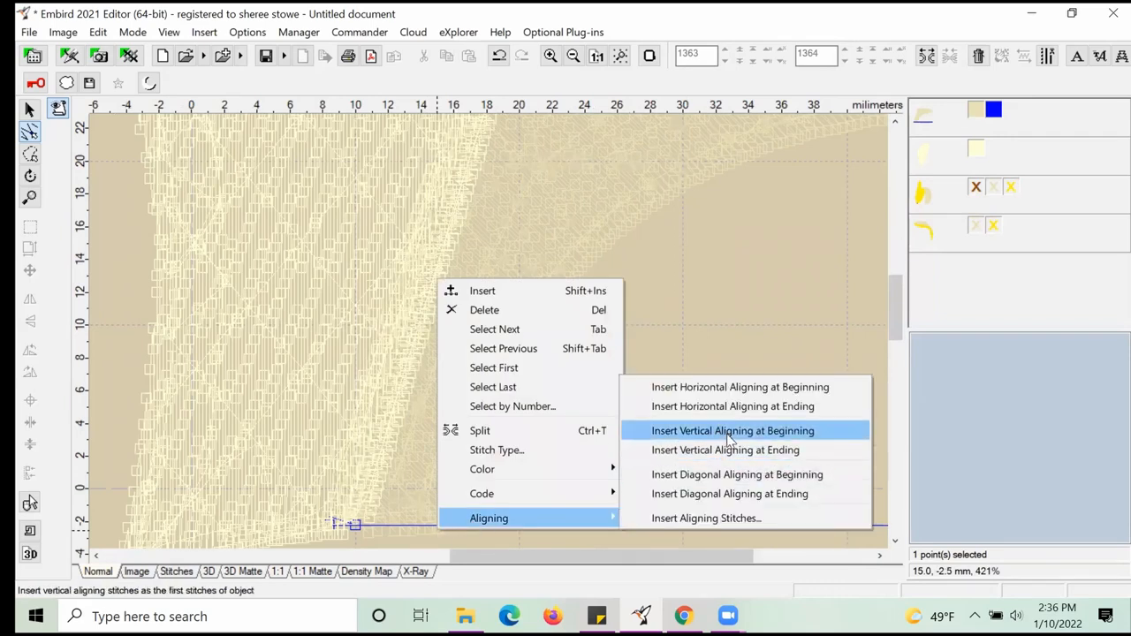
- Add vertical aligning stitches and drag the red alignment line level with the blue one
click(732, 430)
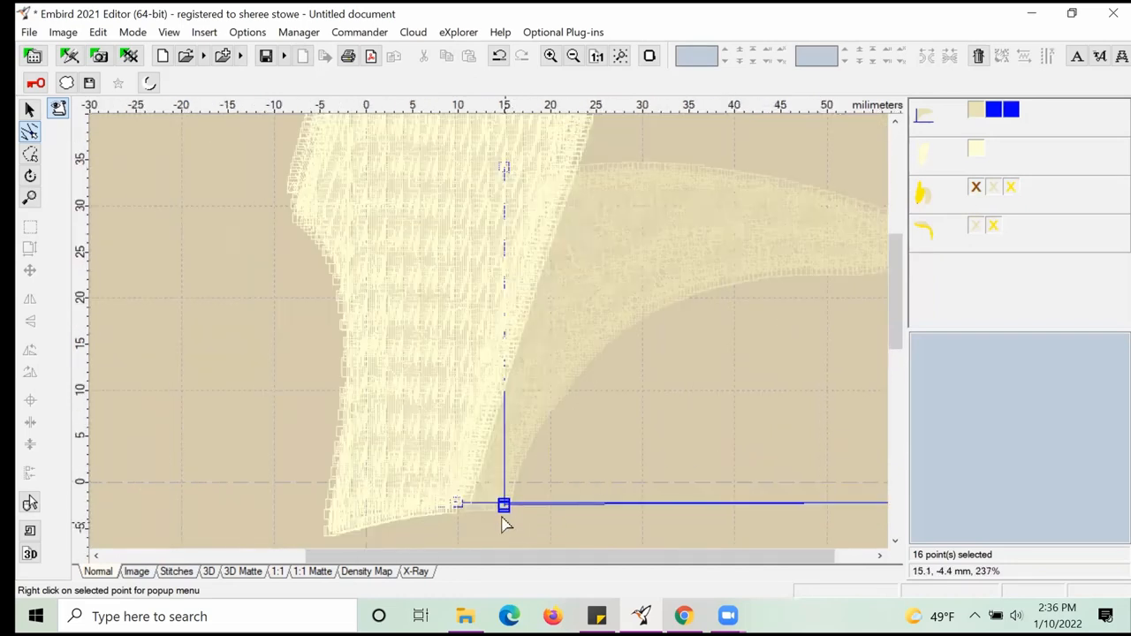
drag(504, 505, 747, 501)
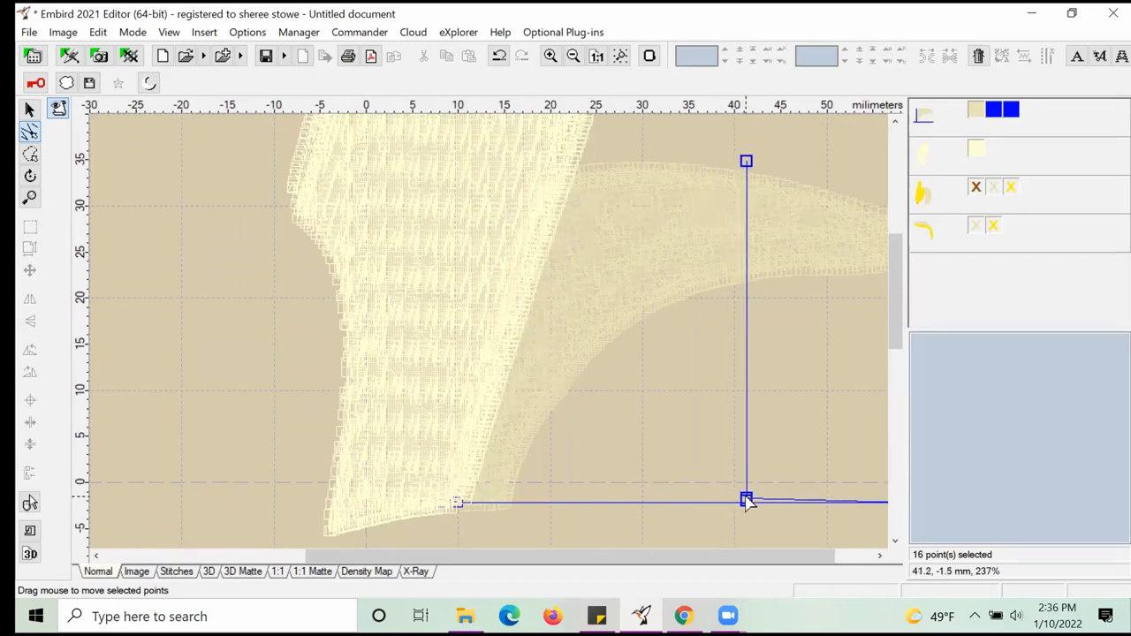
drag(746, 499, 747, 505)
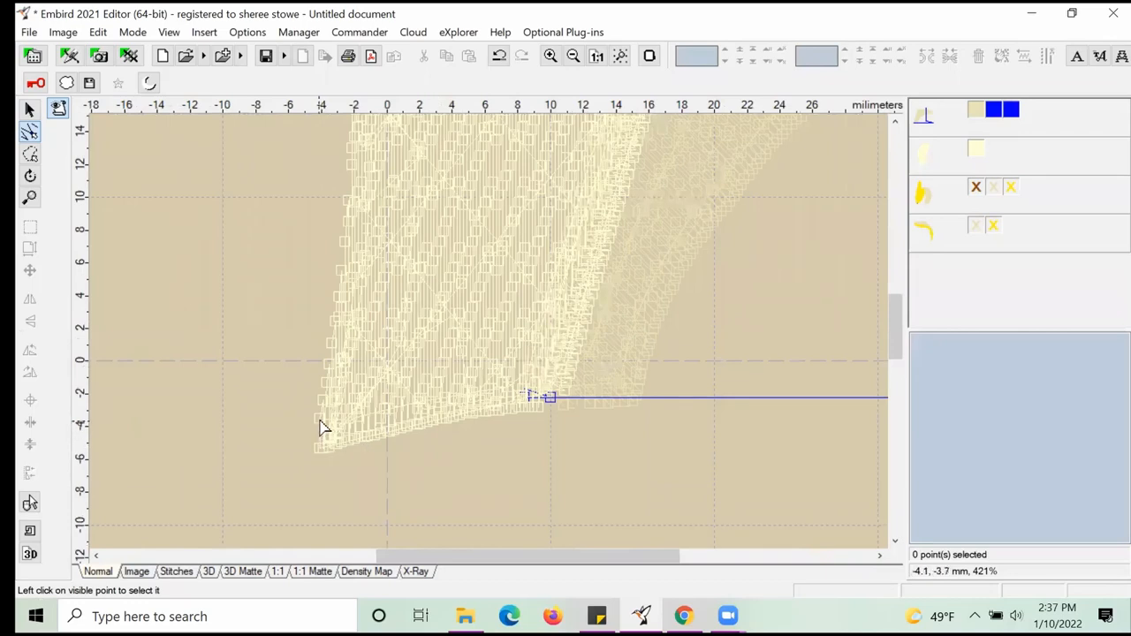
right_click(548, 396)
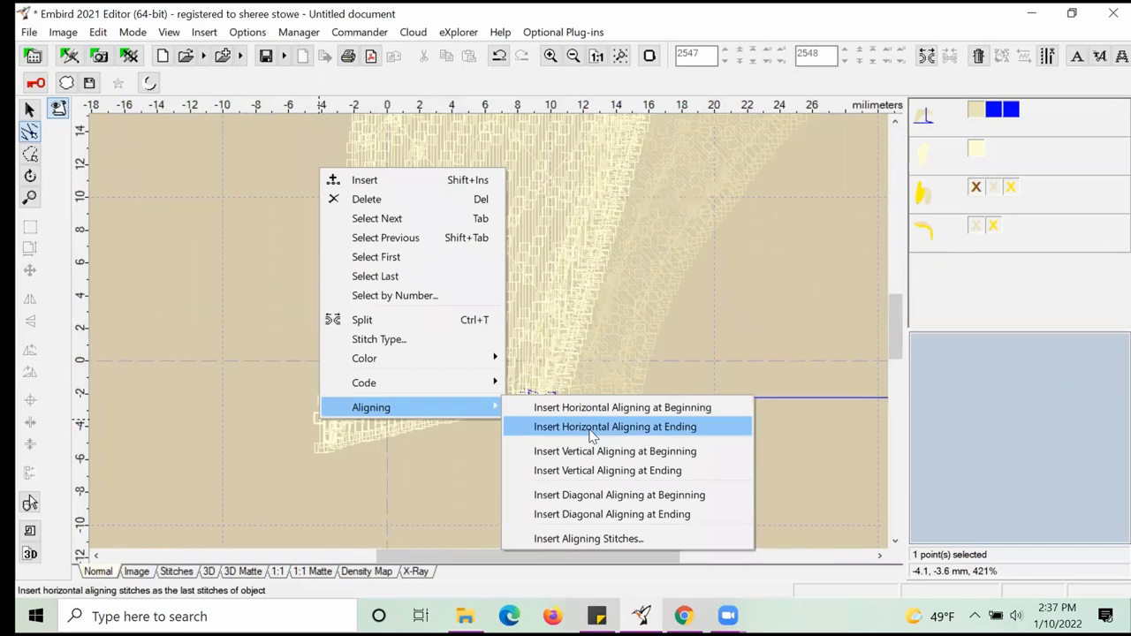
click(615, 426)
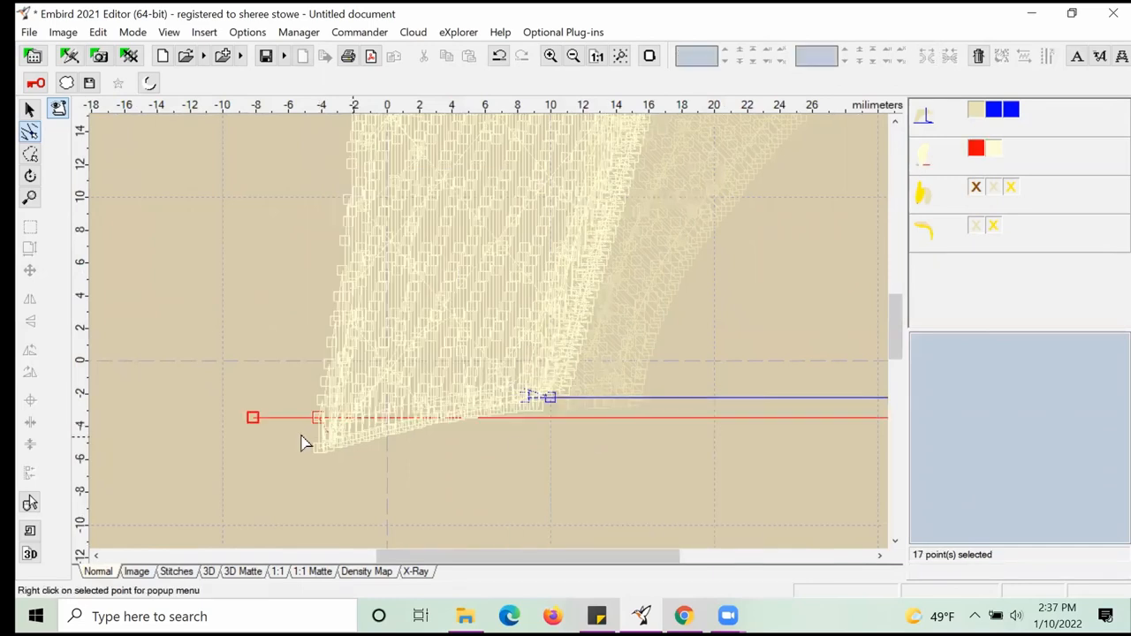
drag(252, 418, 283, 403)
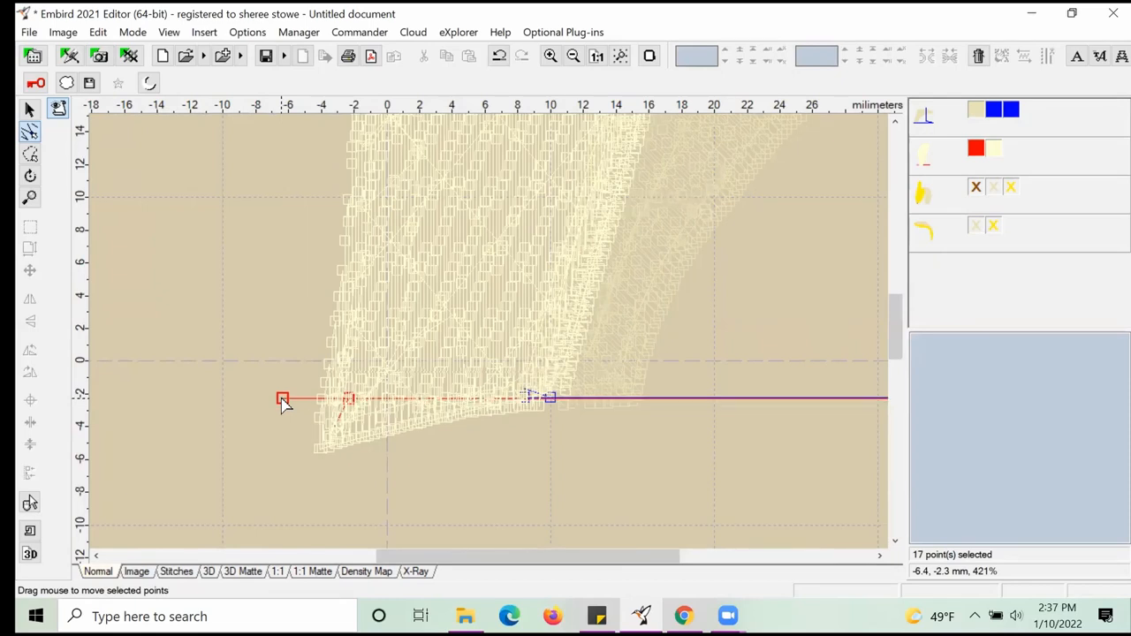
drag(282, 399, 278, 396)
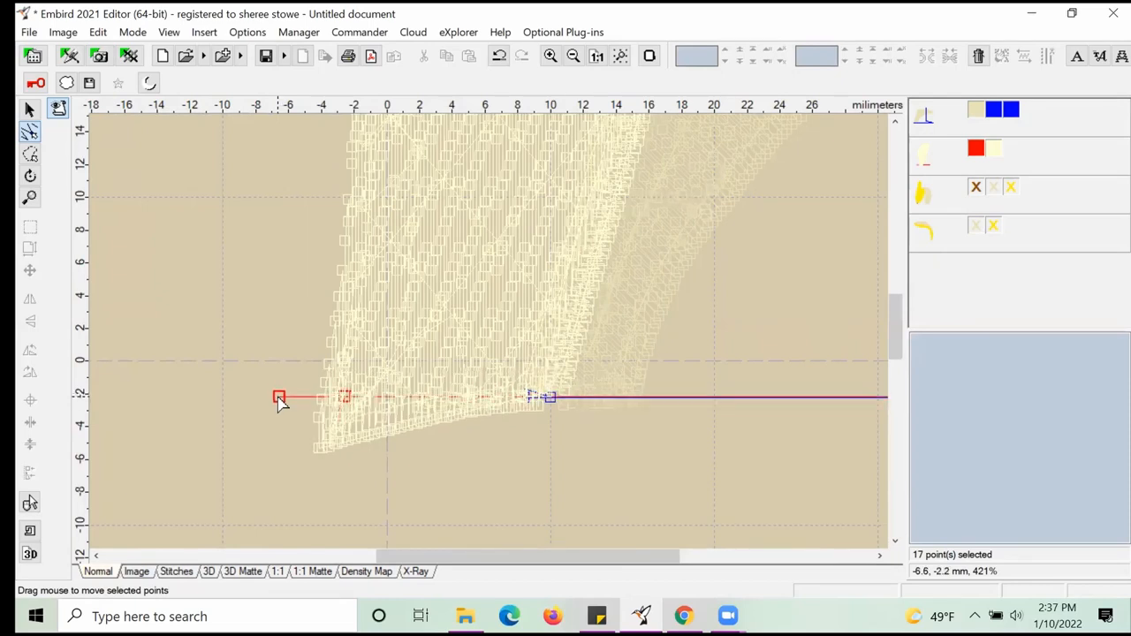
- Insert horizontal aligning stitches at the piece's beginning
click(543, 396)
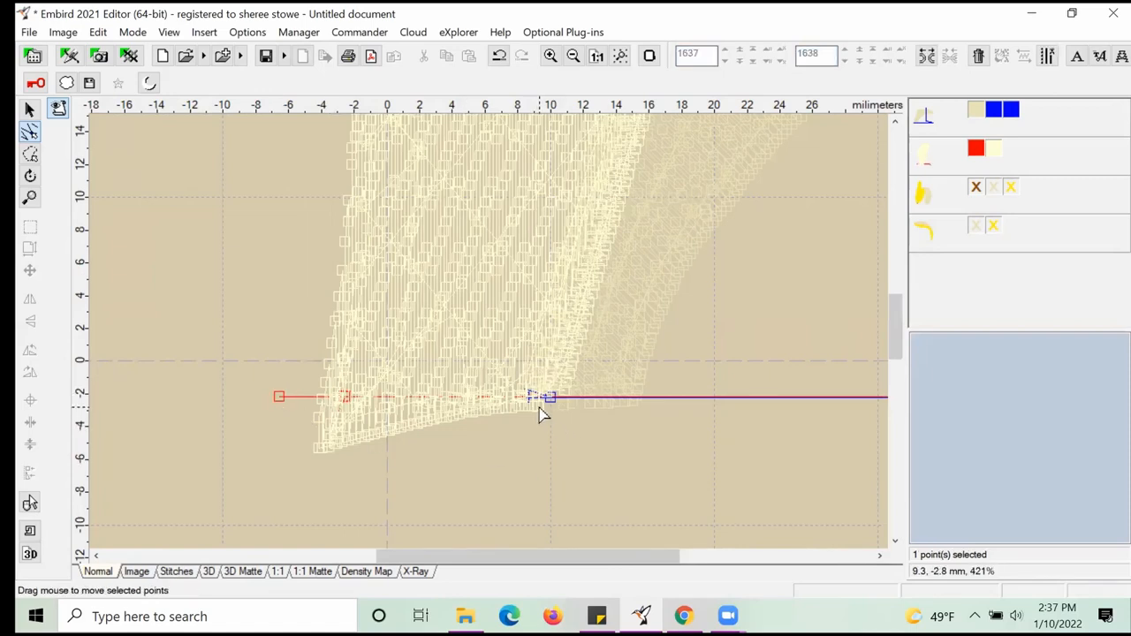
right_click(540, 397)
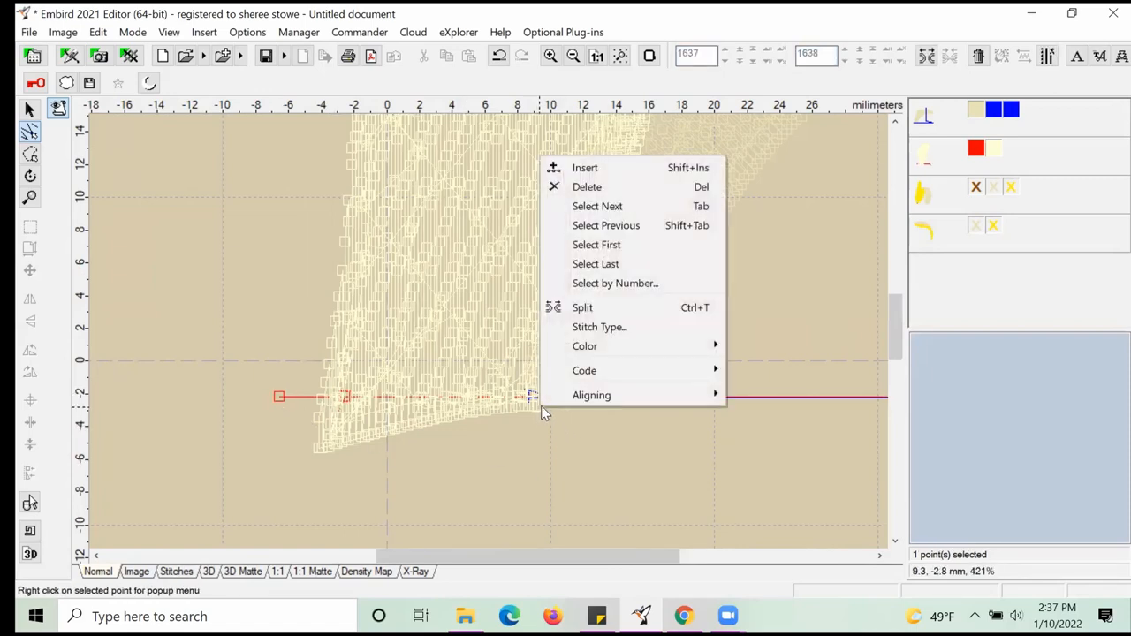
mouse_move(591, 395)
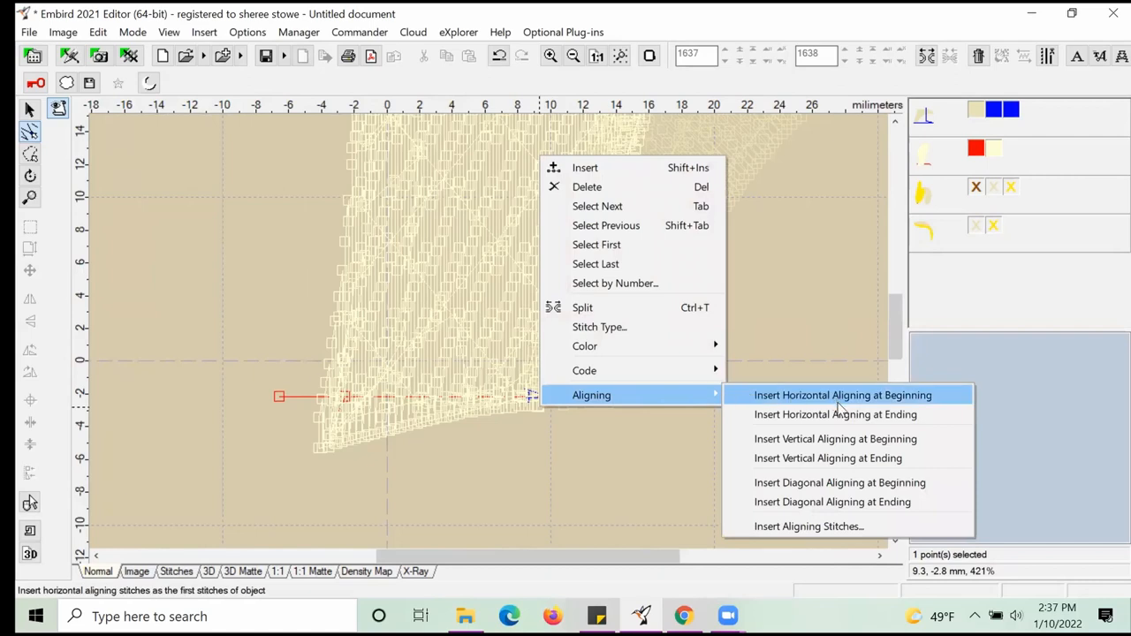
click(842, 395)
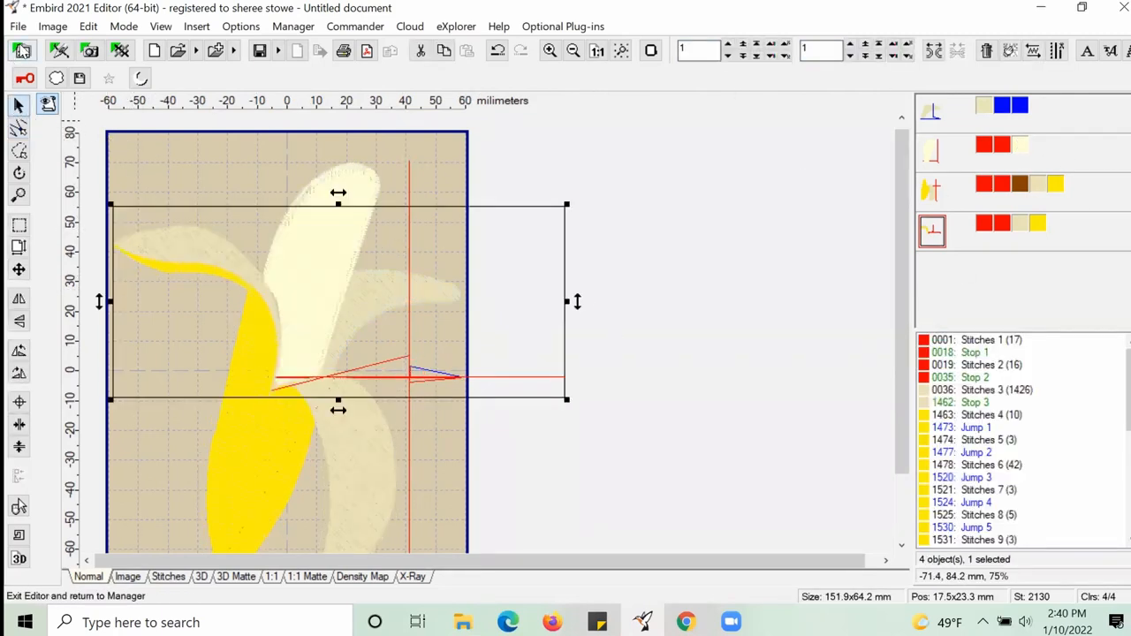
- Change the hoop to the Standard - 1 100 x 100 mm size
click(17, 26)
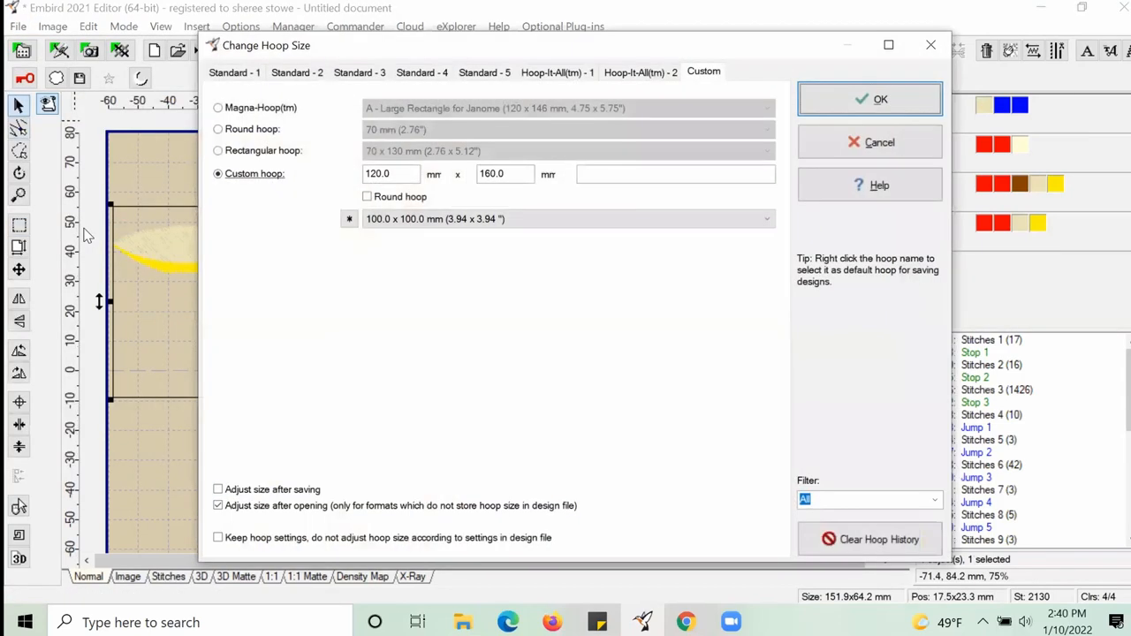
click(556, 218)
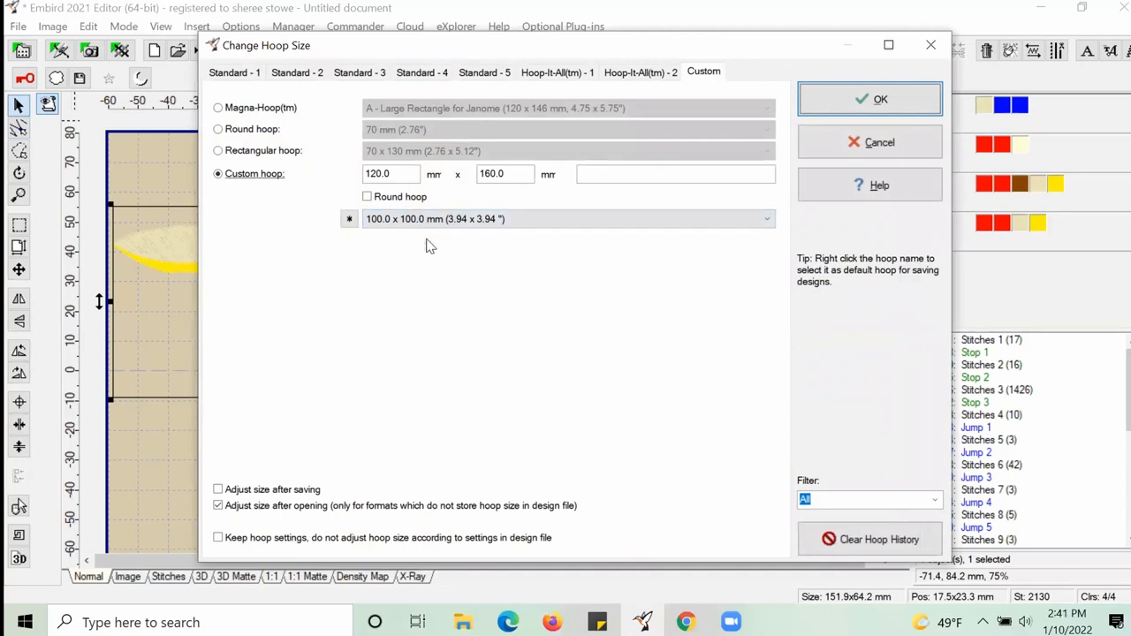
click(234, 71)
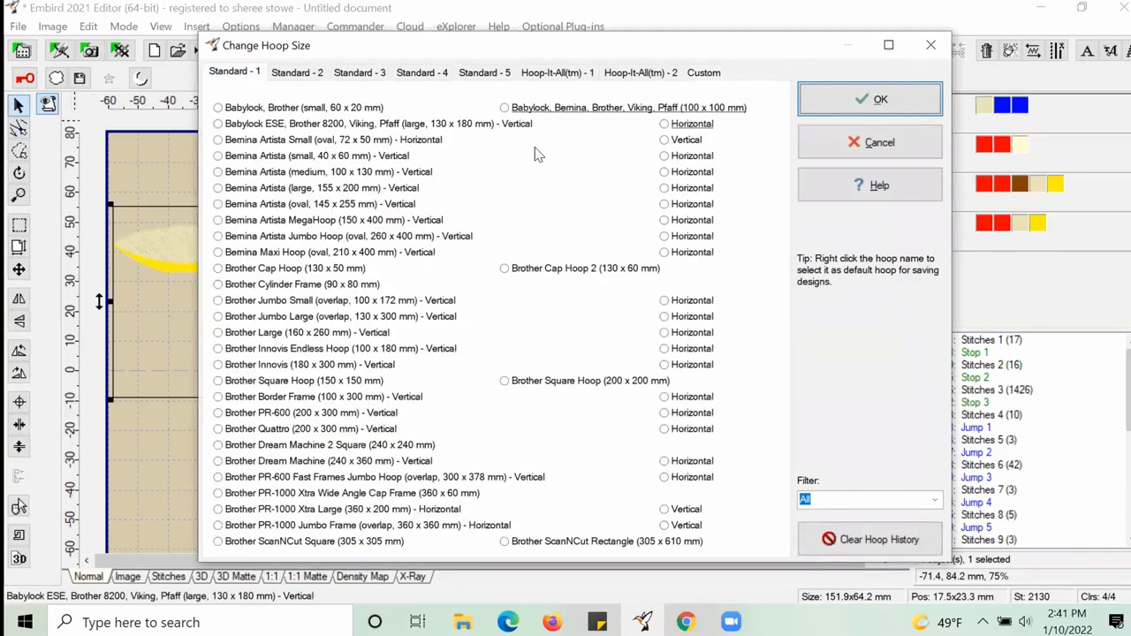
click(505, 107)
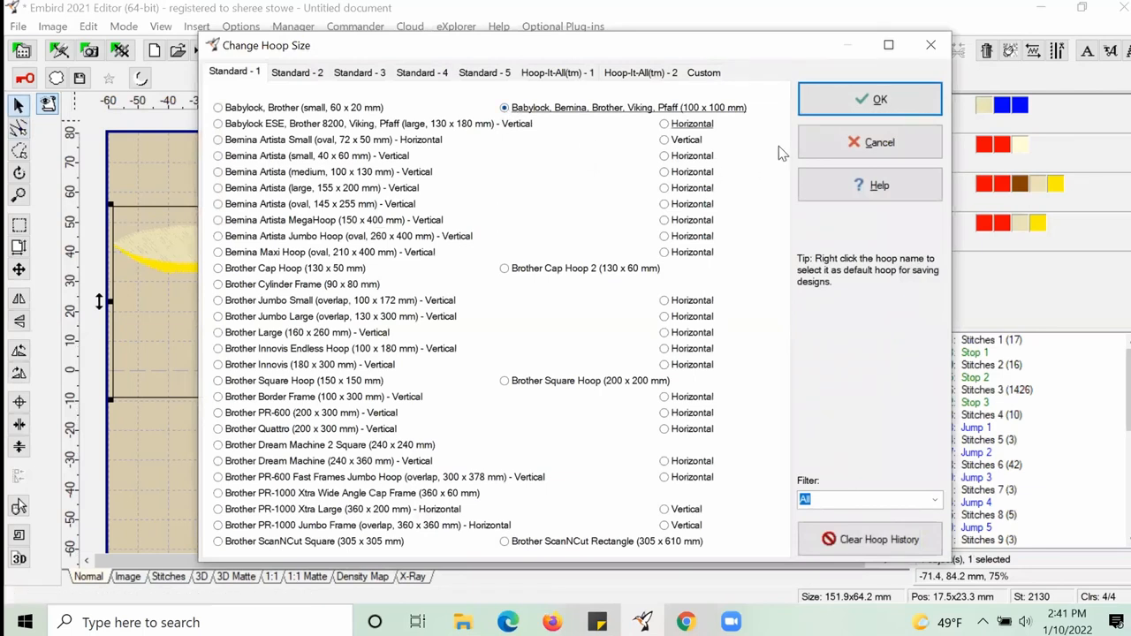
click(870, 99)
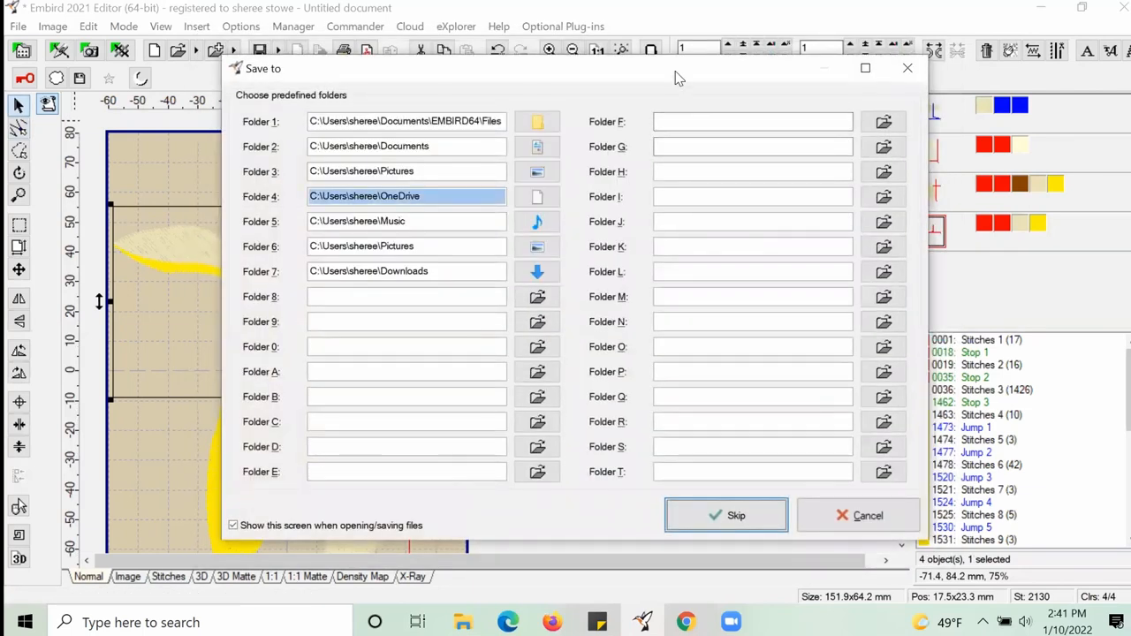
- Skip the predefined folder and confirm PES as the output format
click(726, 516)
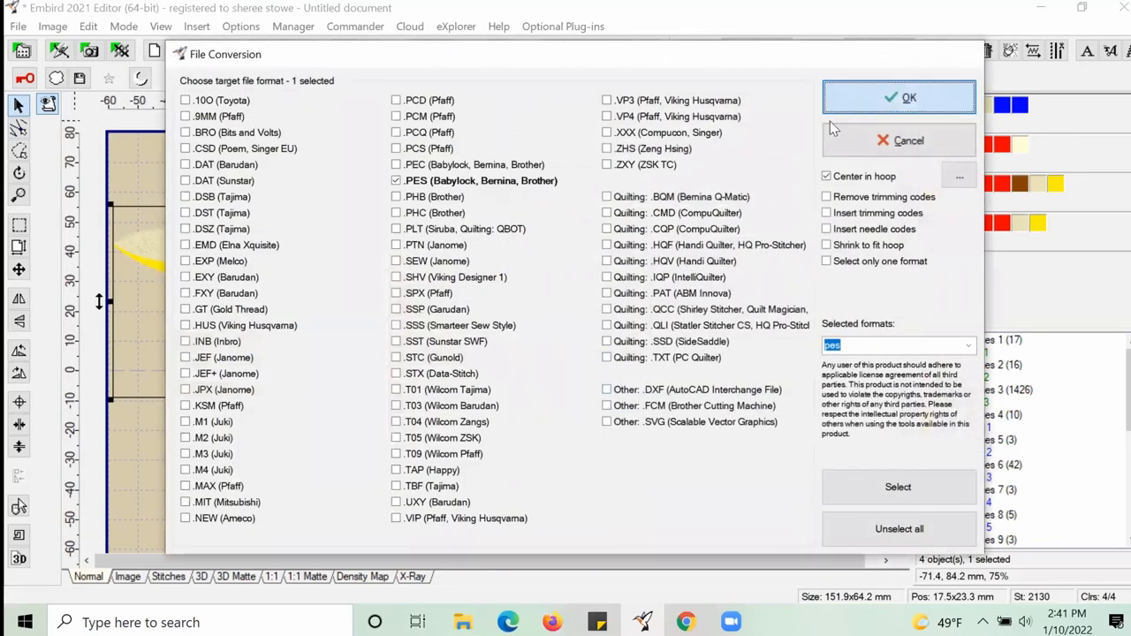
click(899, 97)
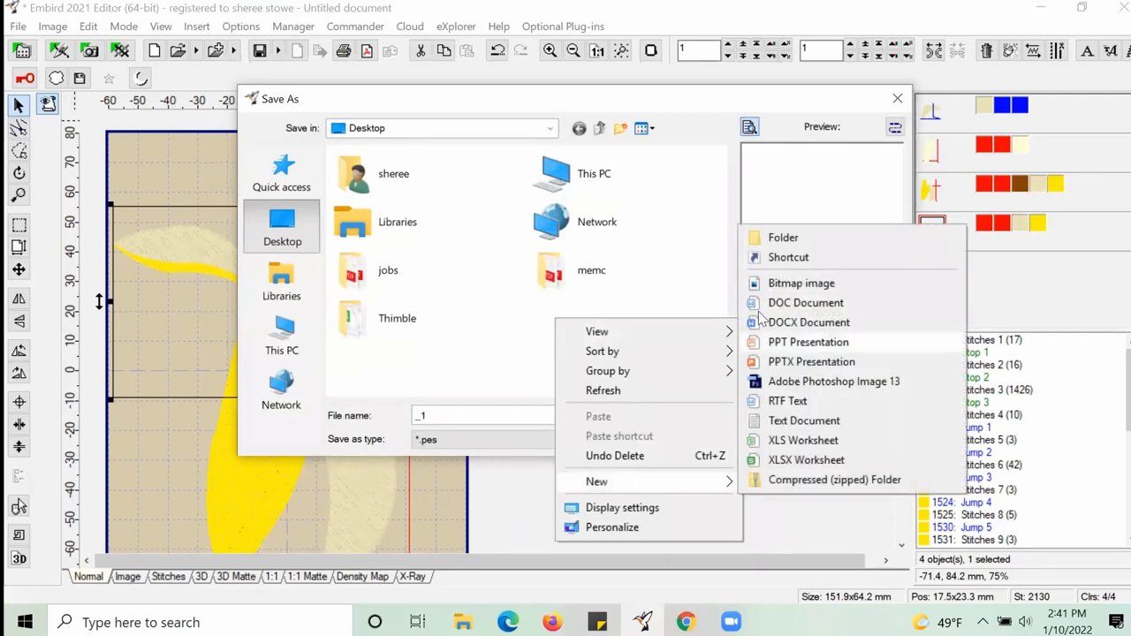
- Create a Desktop folder named 'bananna' and open it as the save location
click(783, 237)
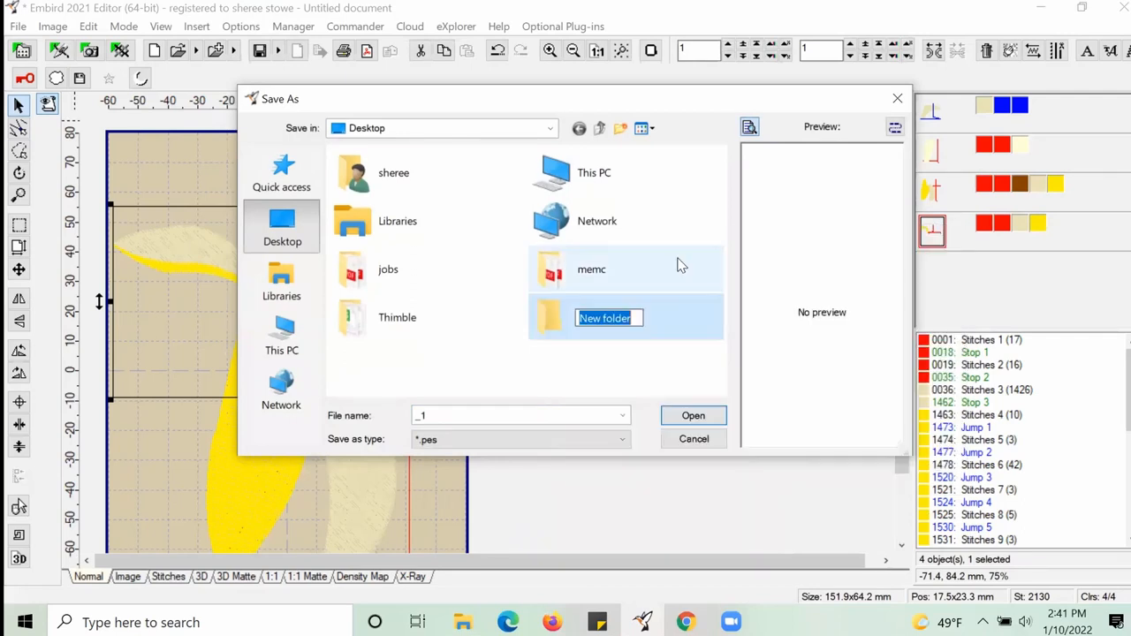
text(ban)
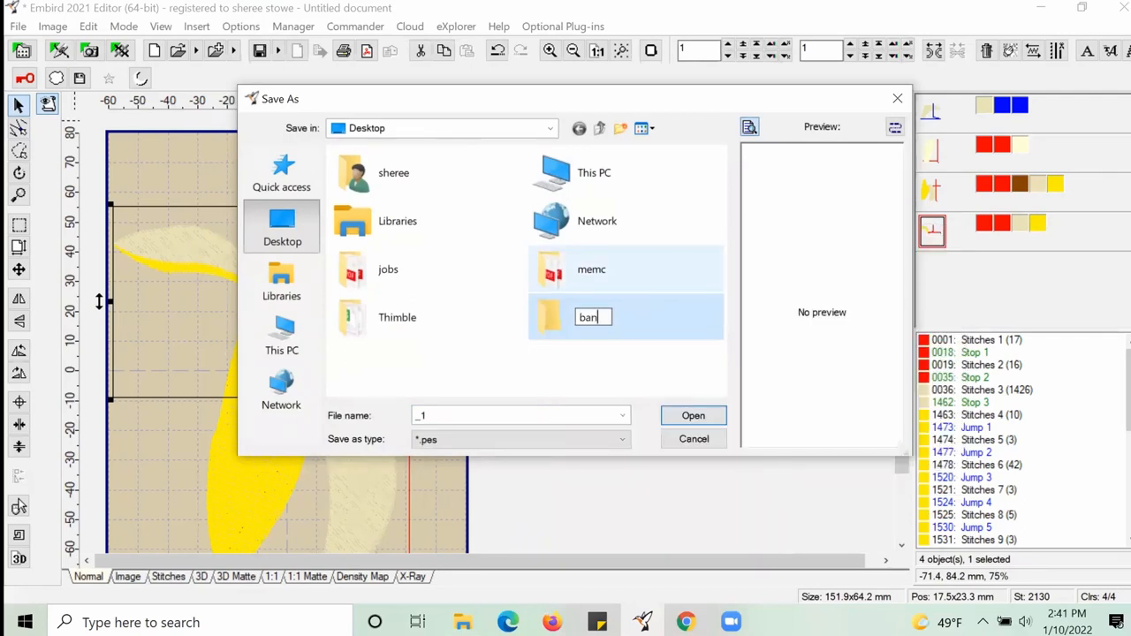
text(anna)
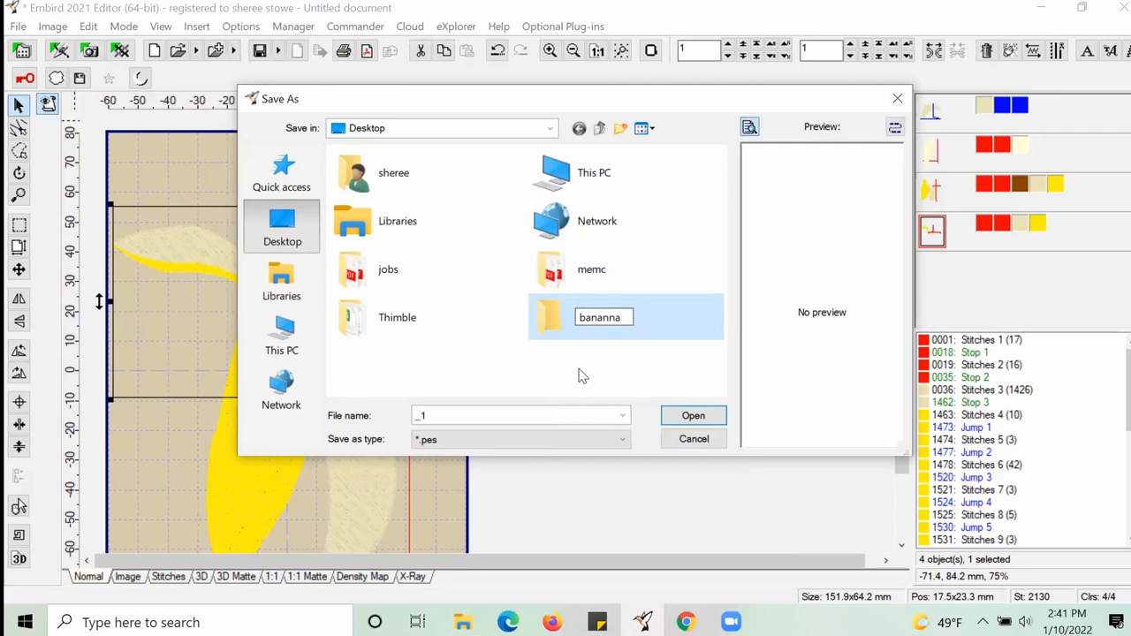
double_click(603, 316)
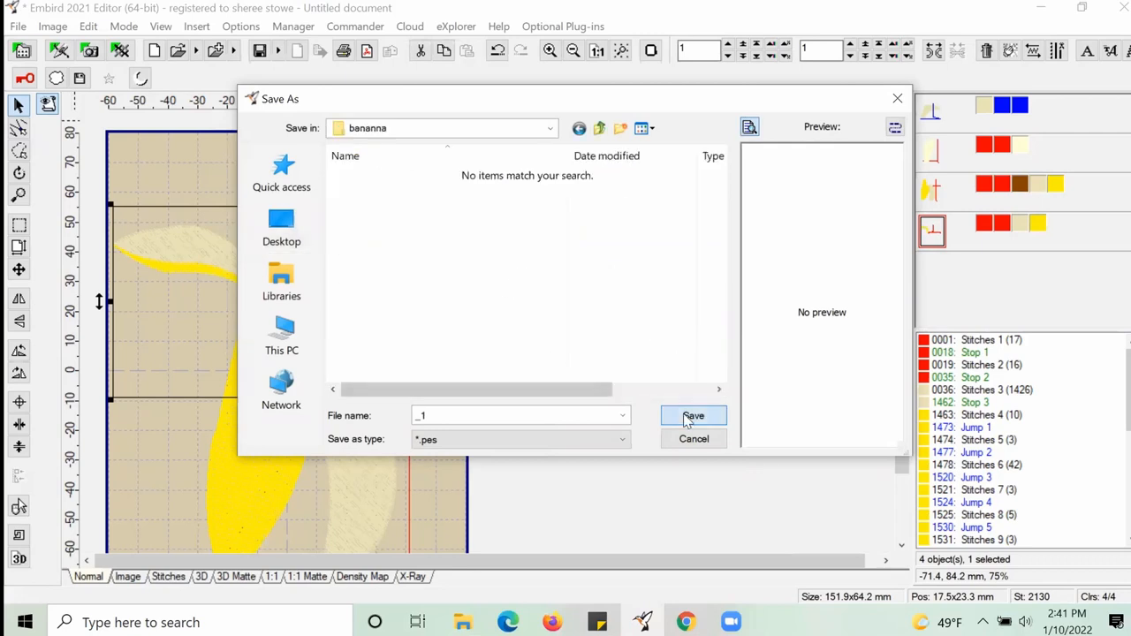
- Save the pieces as _1 through _4 PES files, applying the recommended PES version to all
click(694, 415)
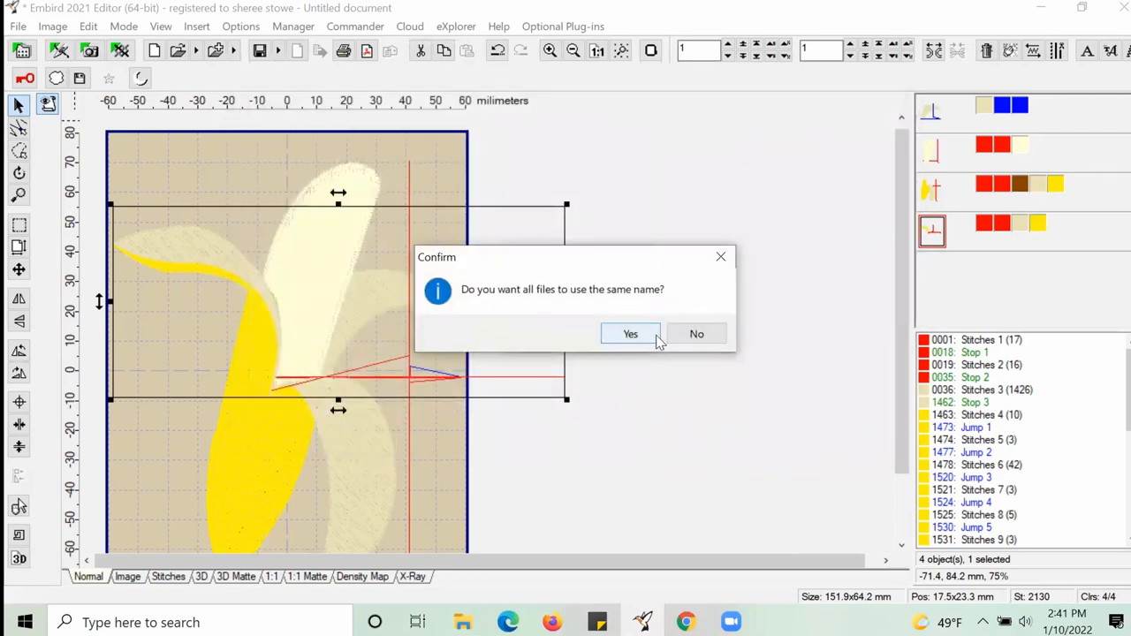
click(630, 333)
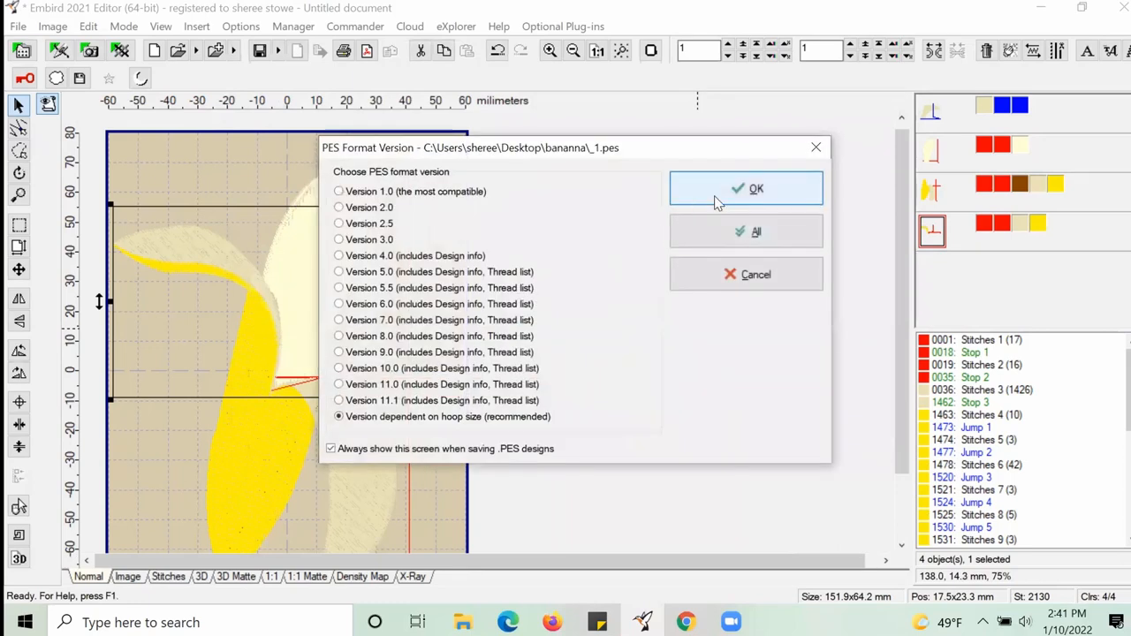
click(746, 188)
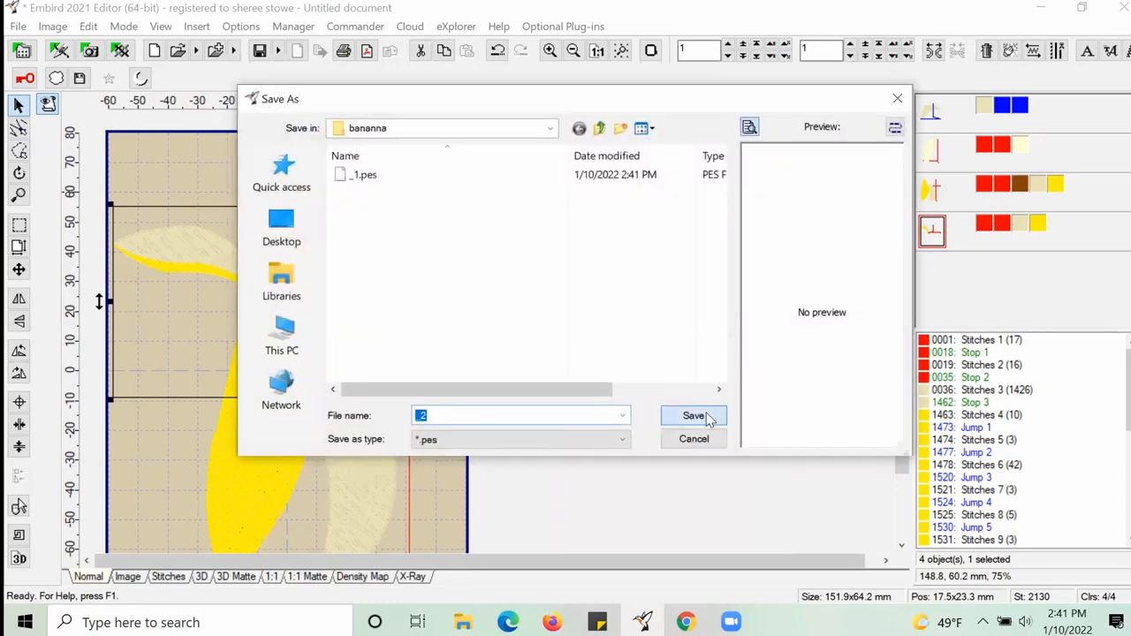
click(693, 416)
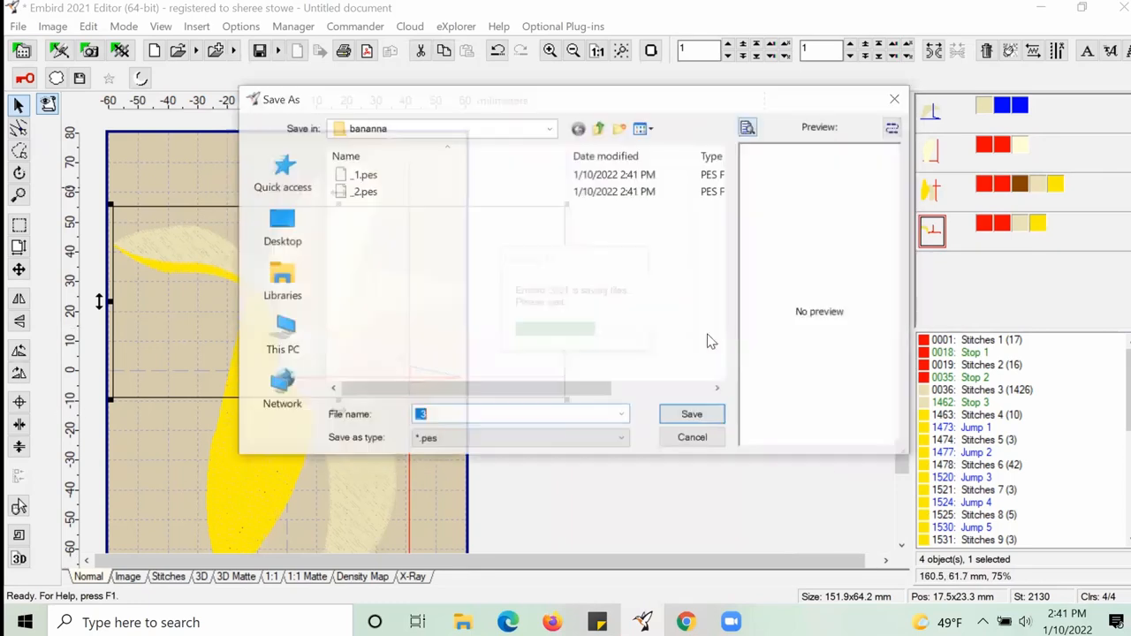
click(692, 413)
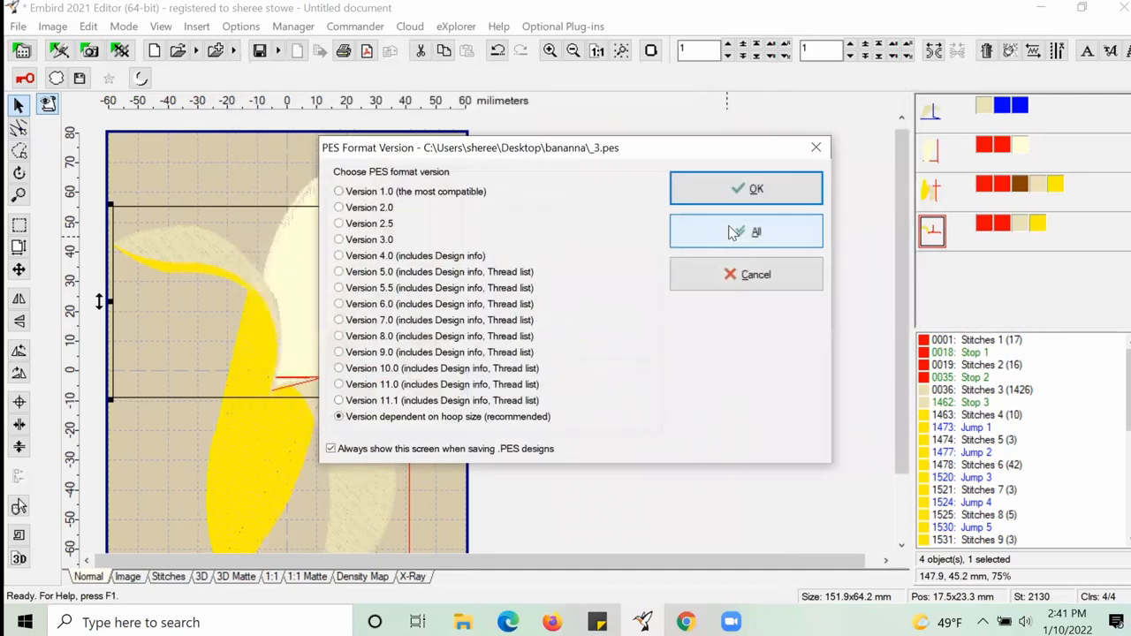
click(746, 188)
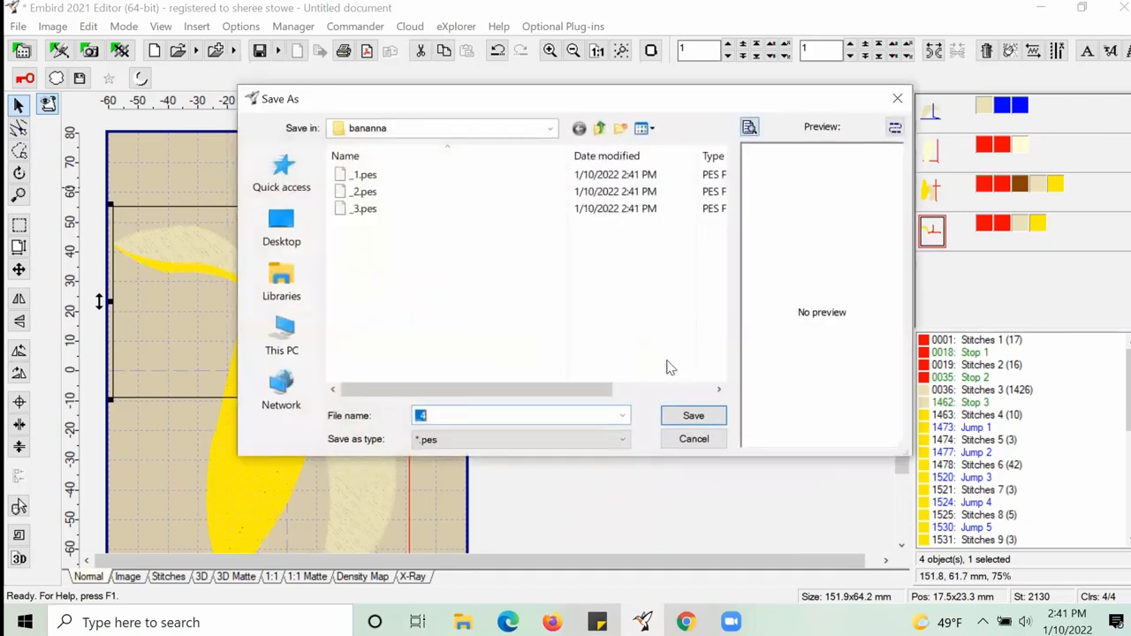
click(693, 416)
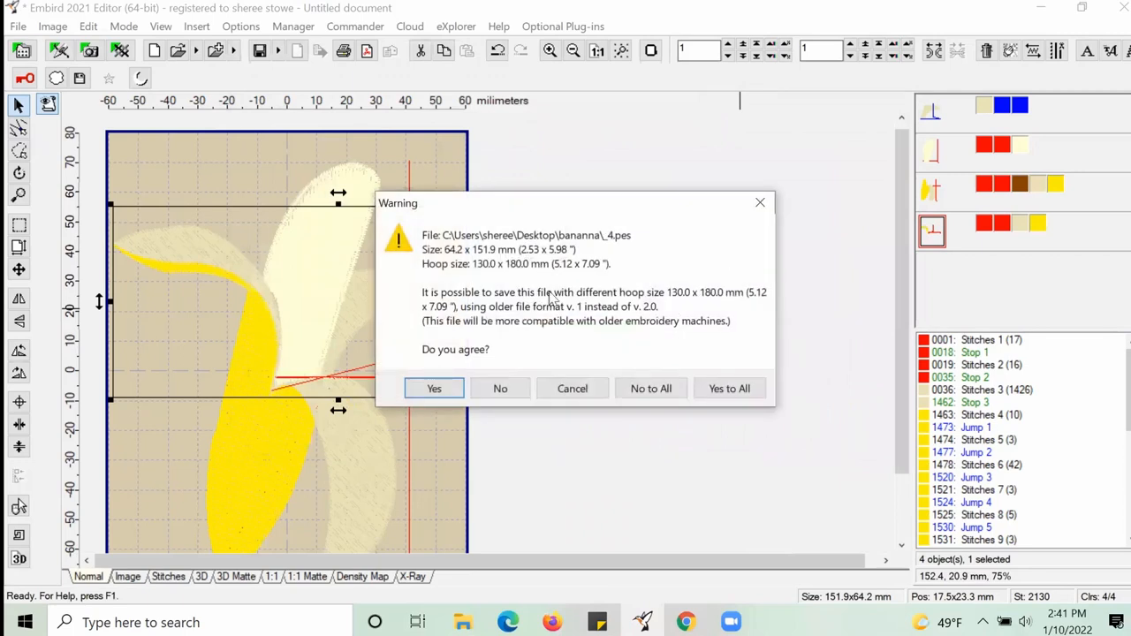
mouse_move(672, 302)
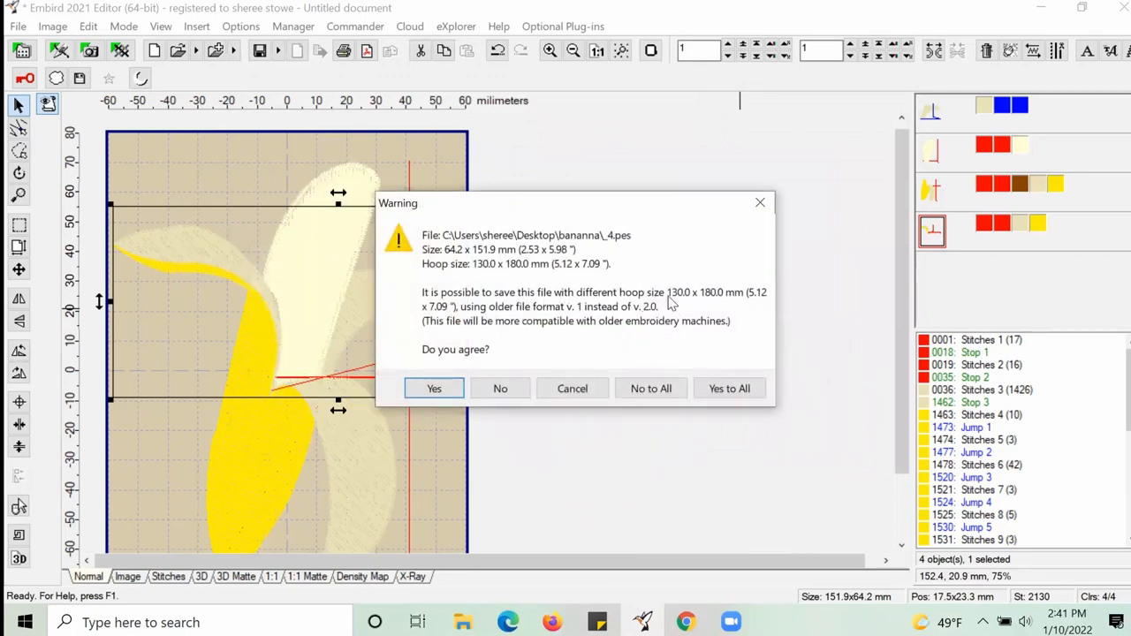